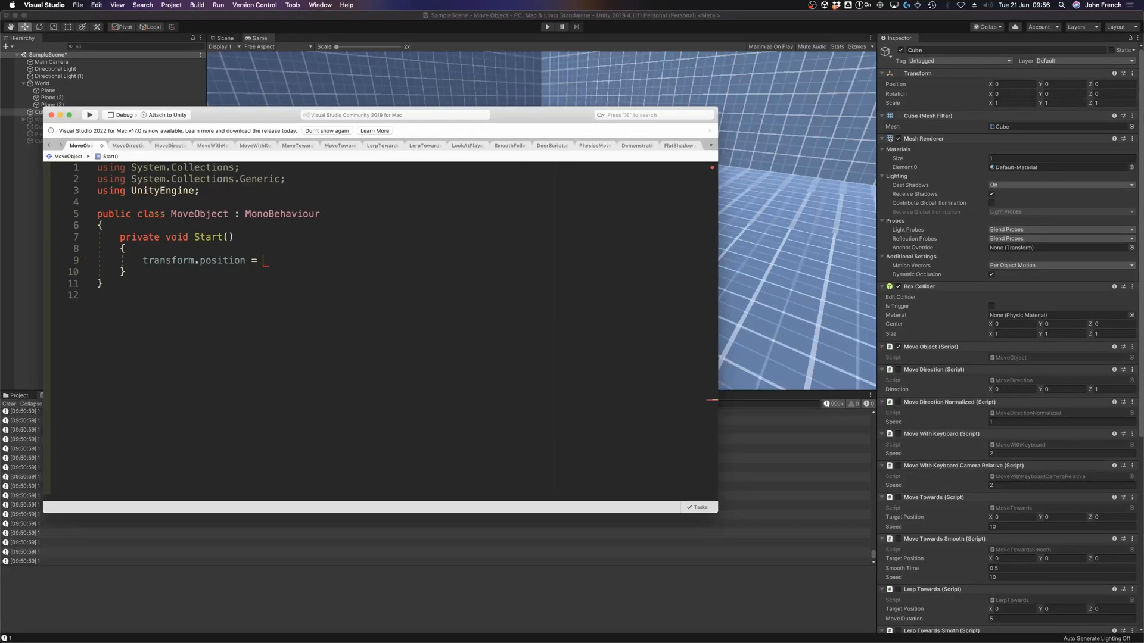
- Start typing transform.position = new Vector3 in the Start method
text(new V)
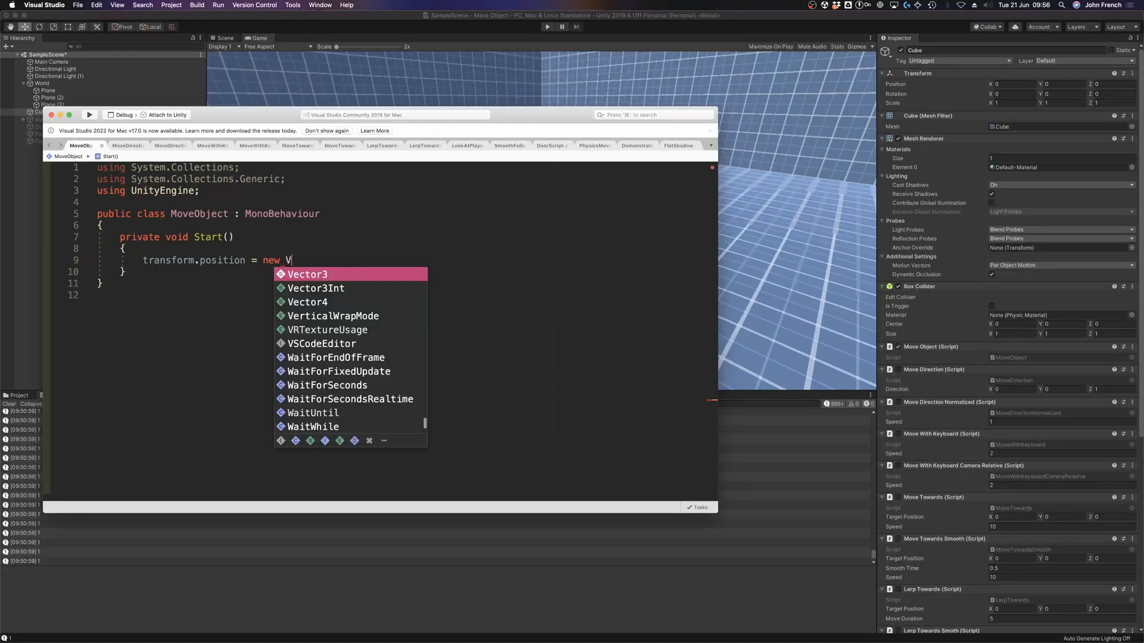
text(ector)
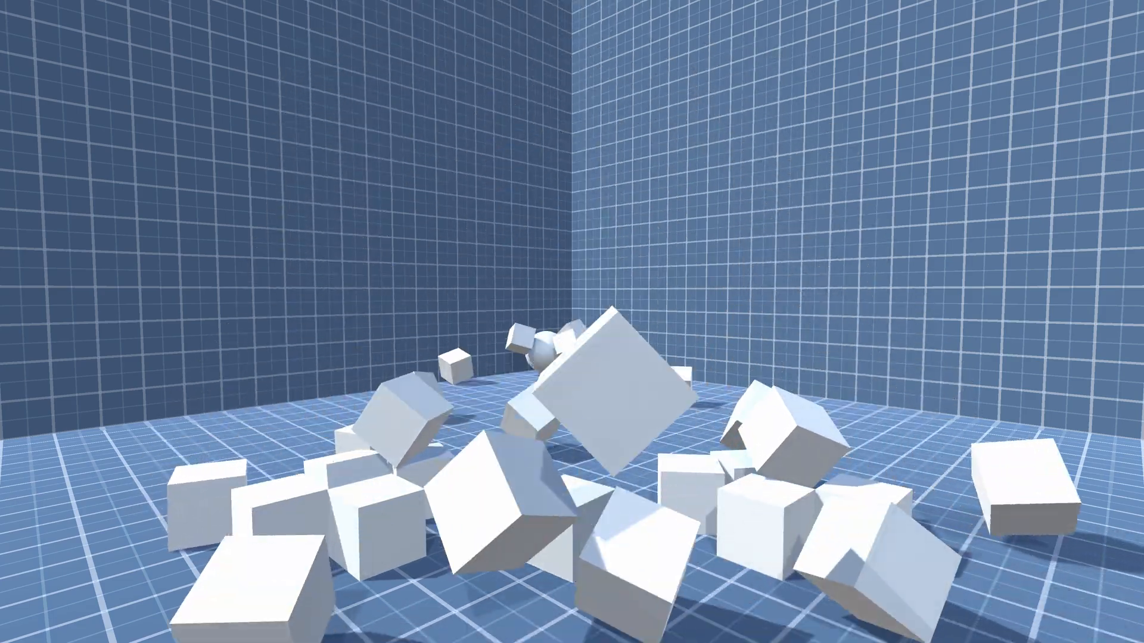
click(547, 26)
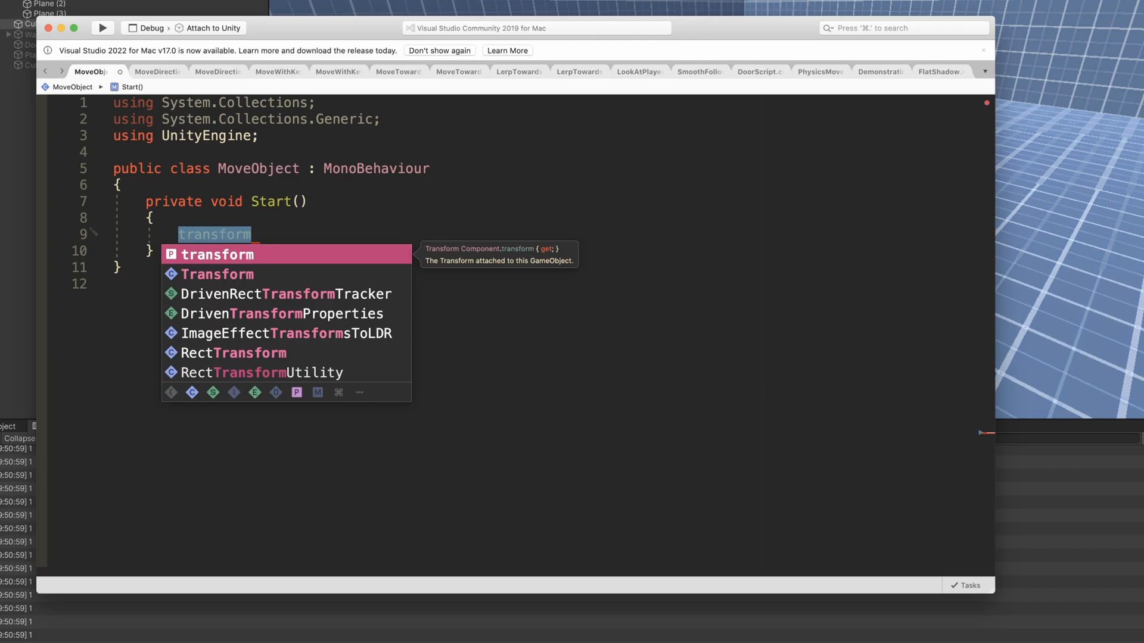
- Assign transform.position = new Vector3(1, 2, 3); in the script
text(.position)
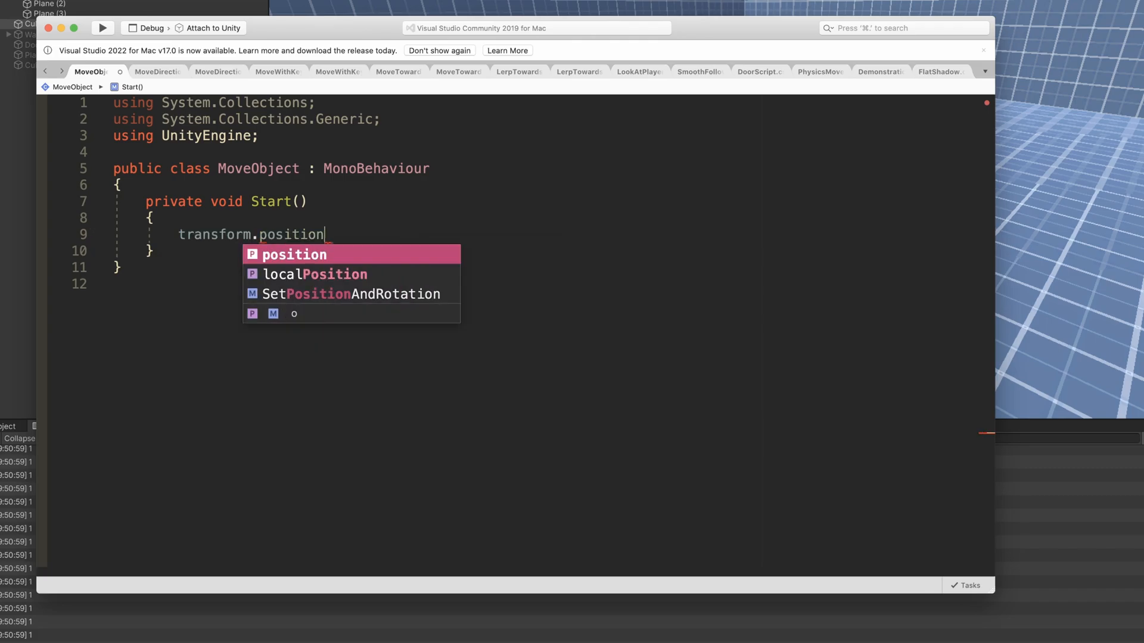
text(=)
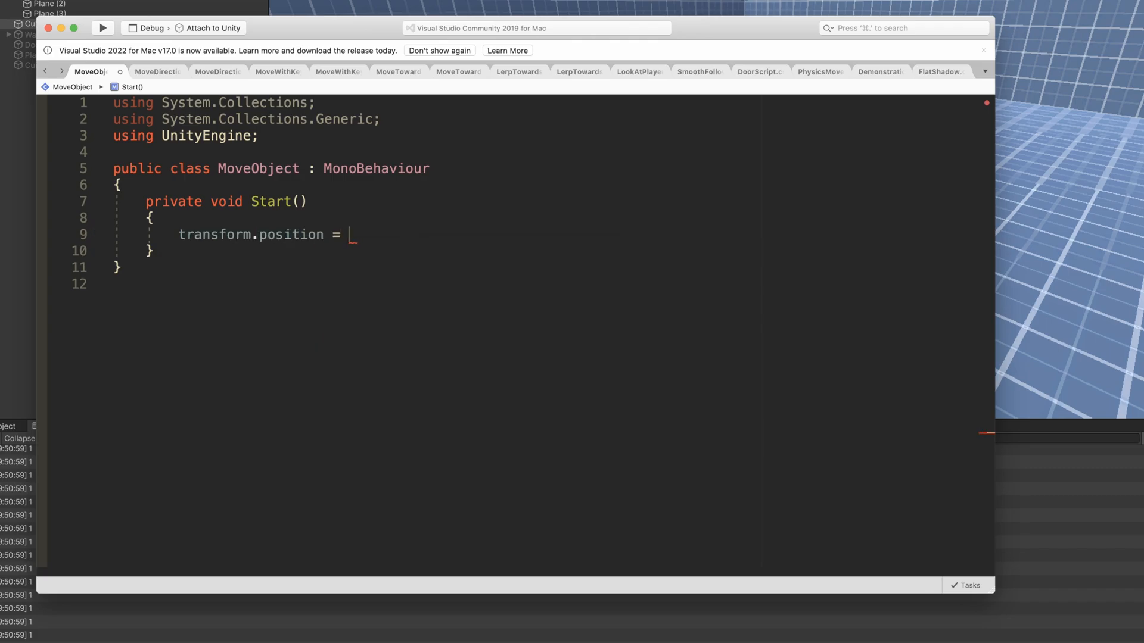
text(new Vector3 ()
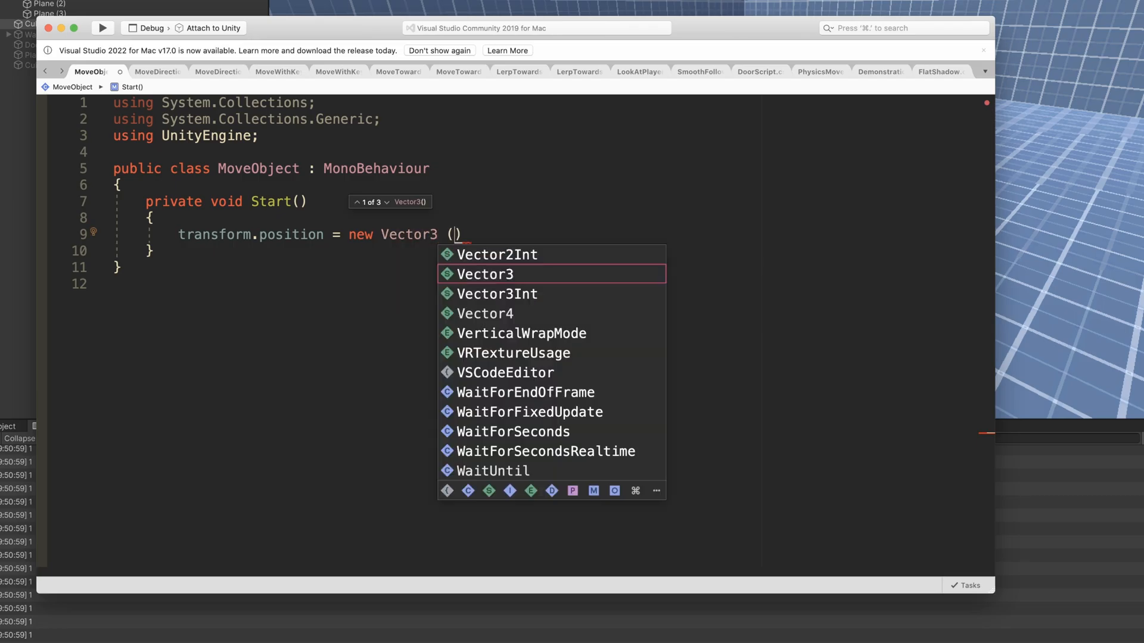
text(1,2,)
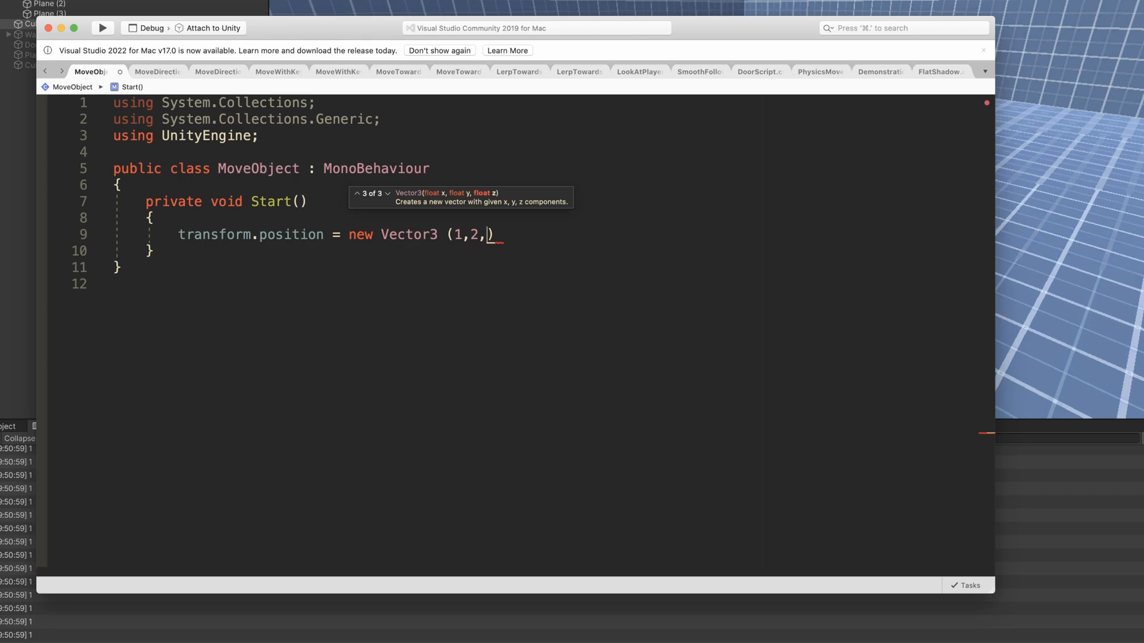
text(3);)
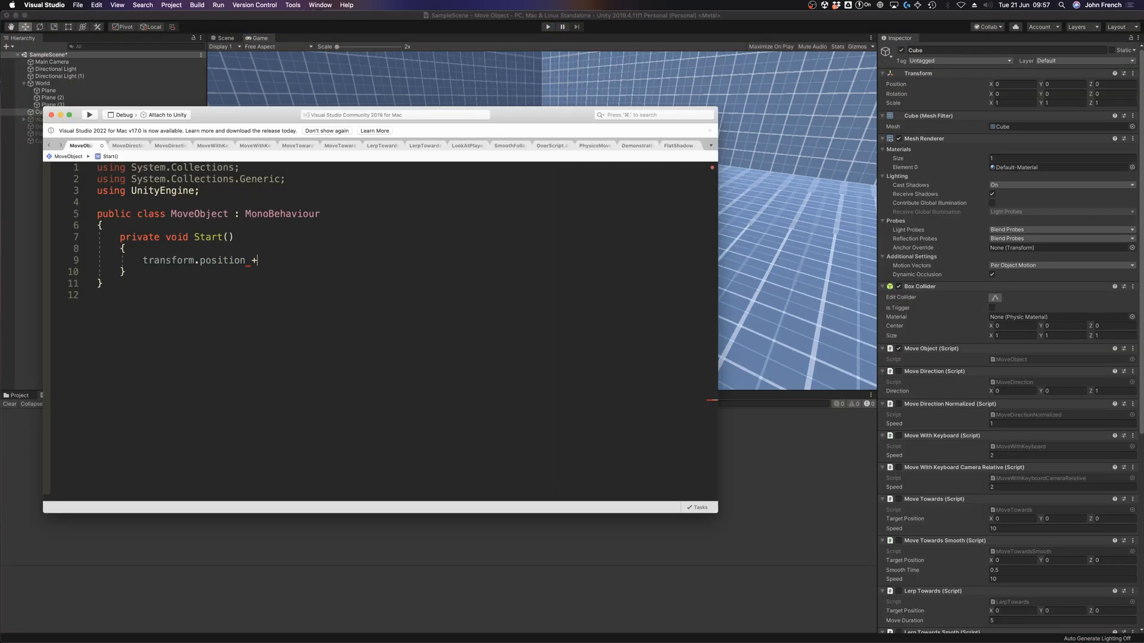
- Draft a new Vector3(0, 2 position and begin a transform.Translate( call
text(= new Vector3 ())
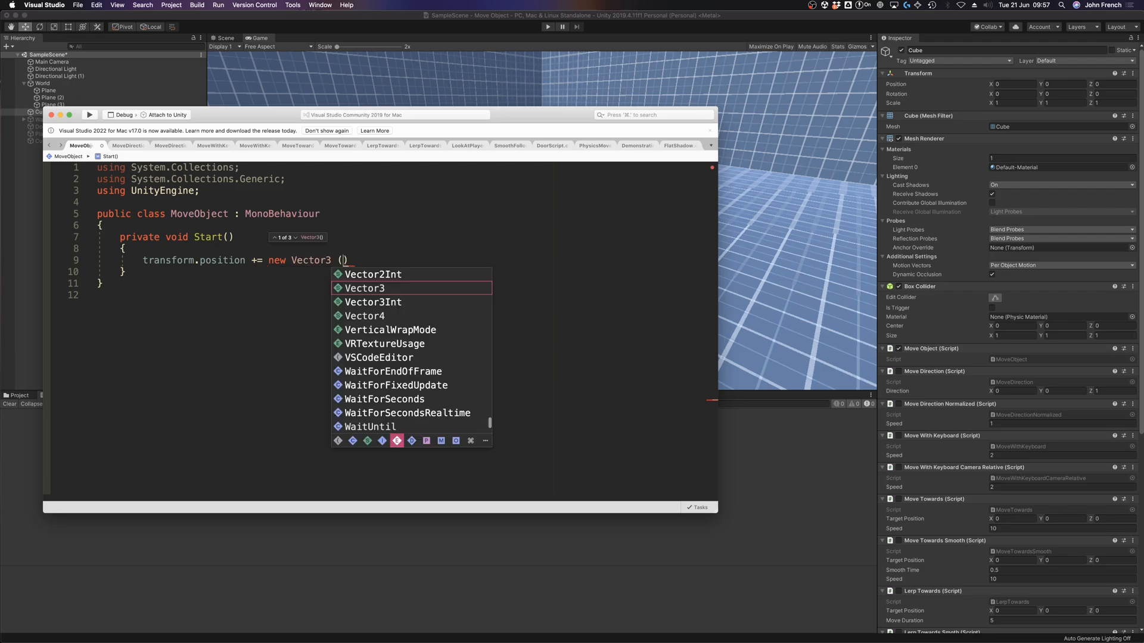
text(0,2)
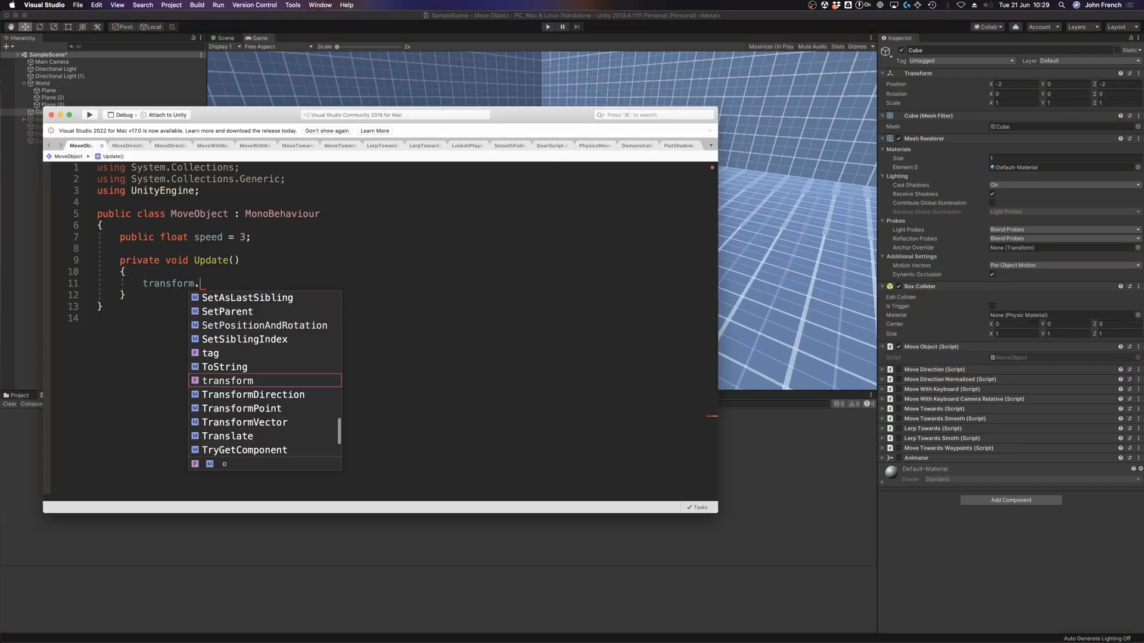
text(Translate)
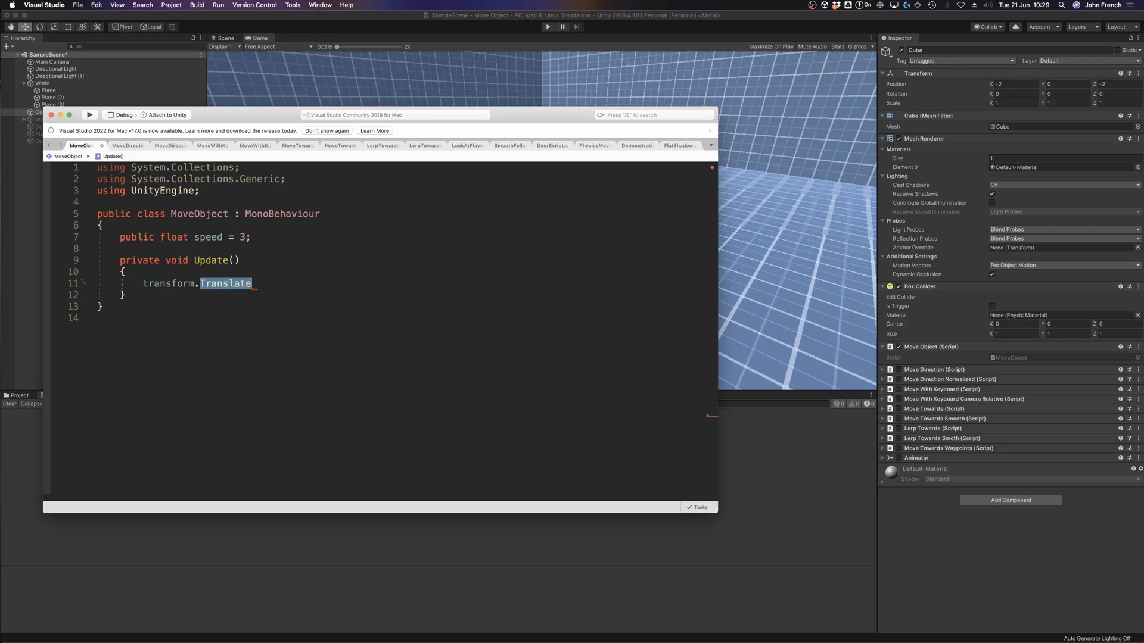
text(()
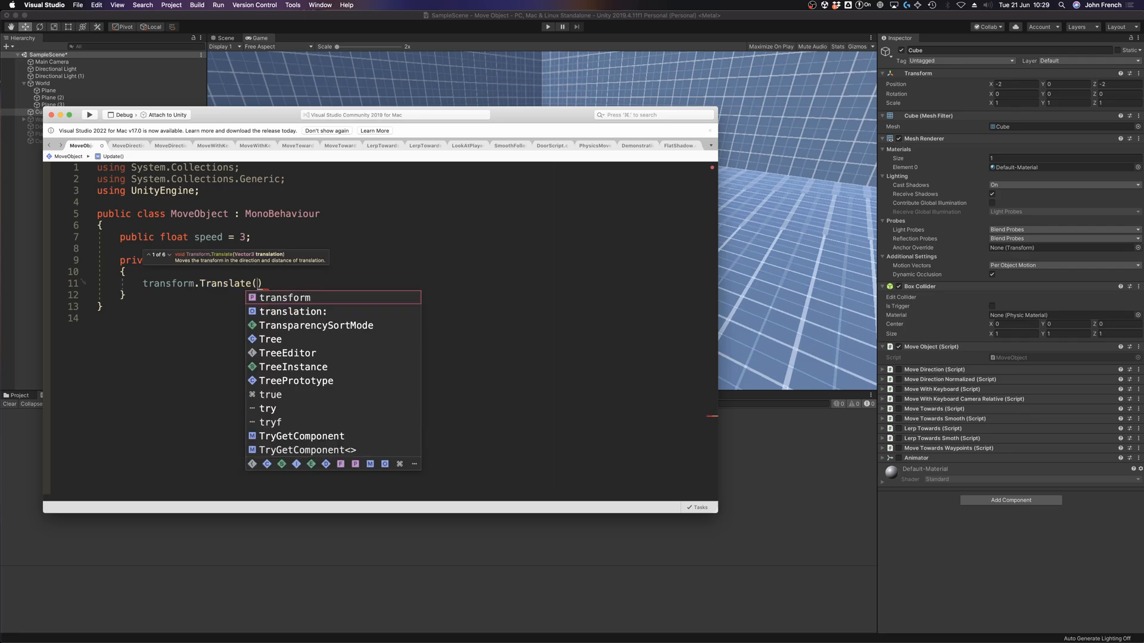
click(438, 15)
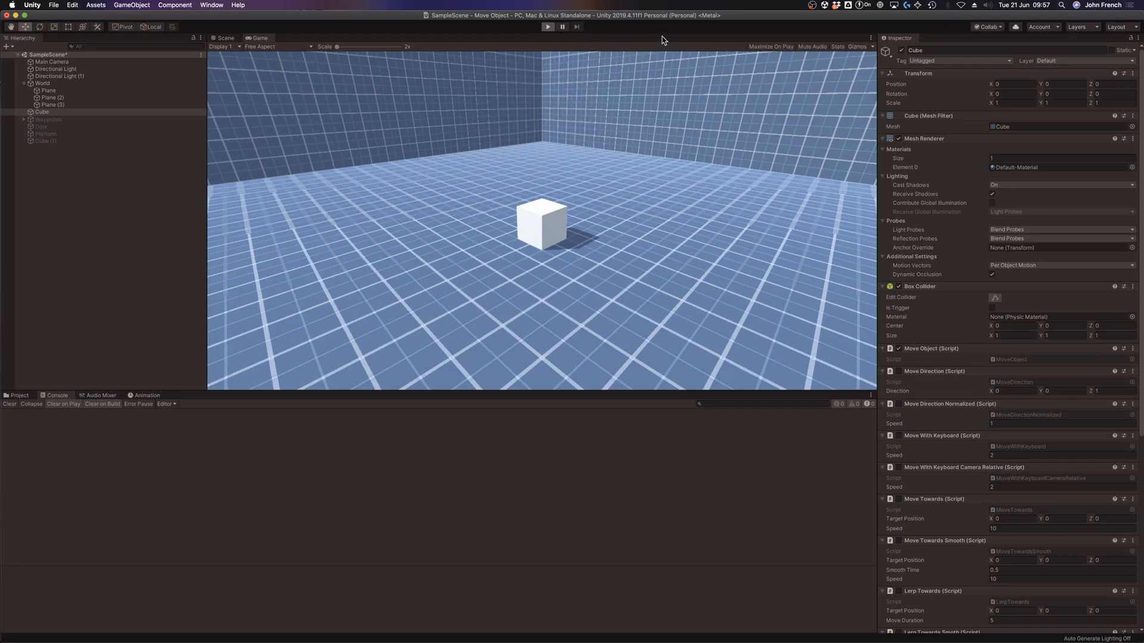
- Play the scene to watch the cube rise to height 2, then stop play mode
click(547, 27)
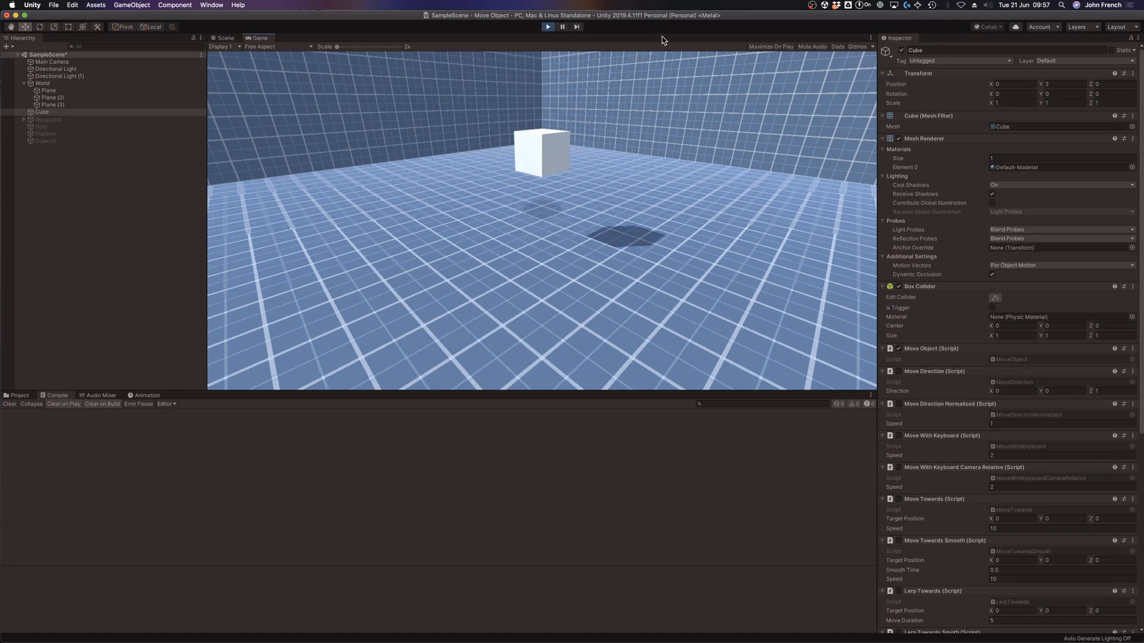
click(547, 27)
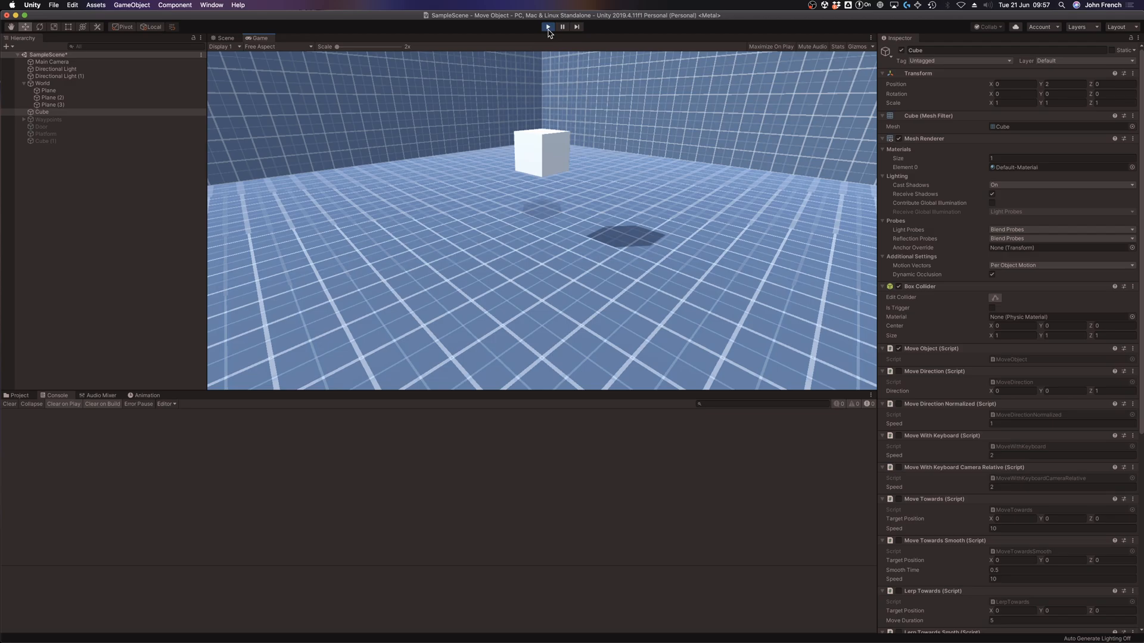
click(548, 27)
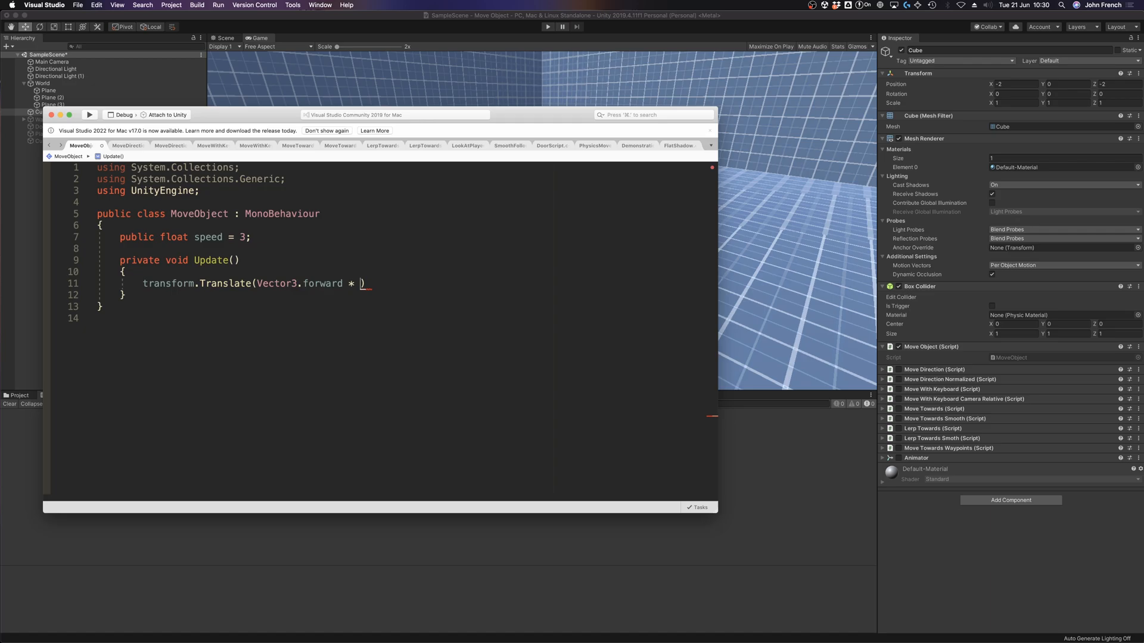
- Append speed * Time.deltaTime to the Translate argument and close it with a semicolon
text(speed *)
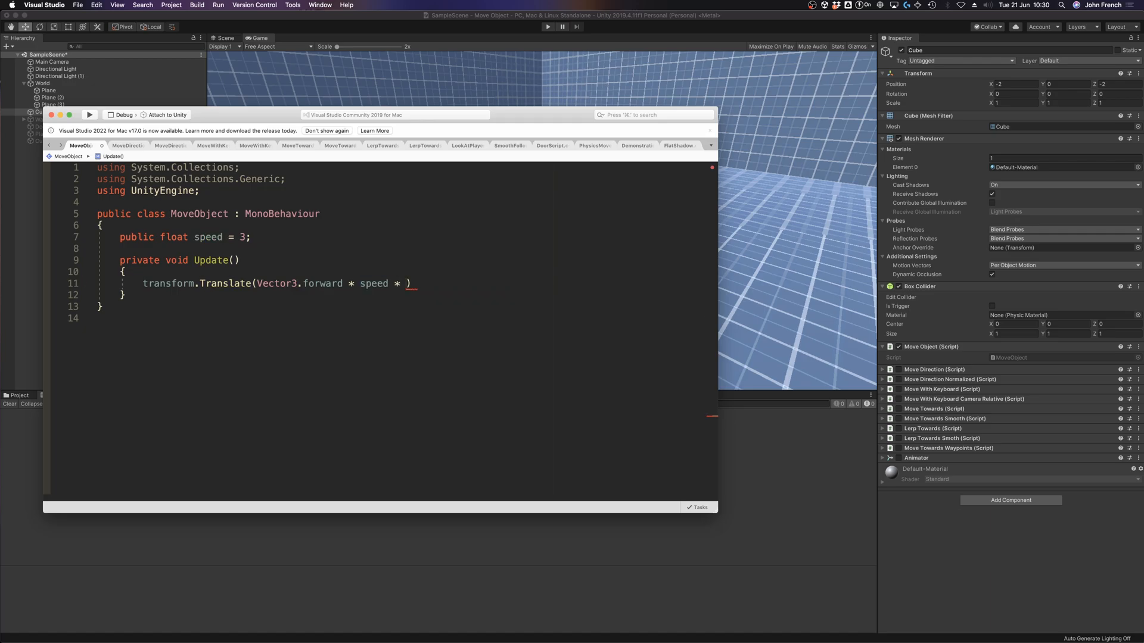
text(Time.deltaTime)
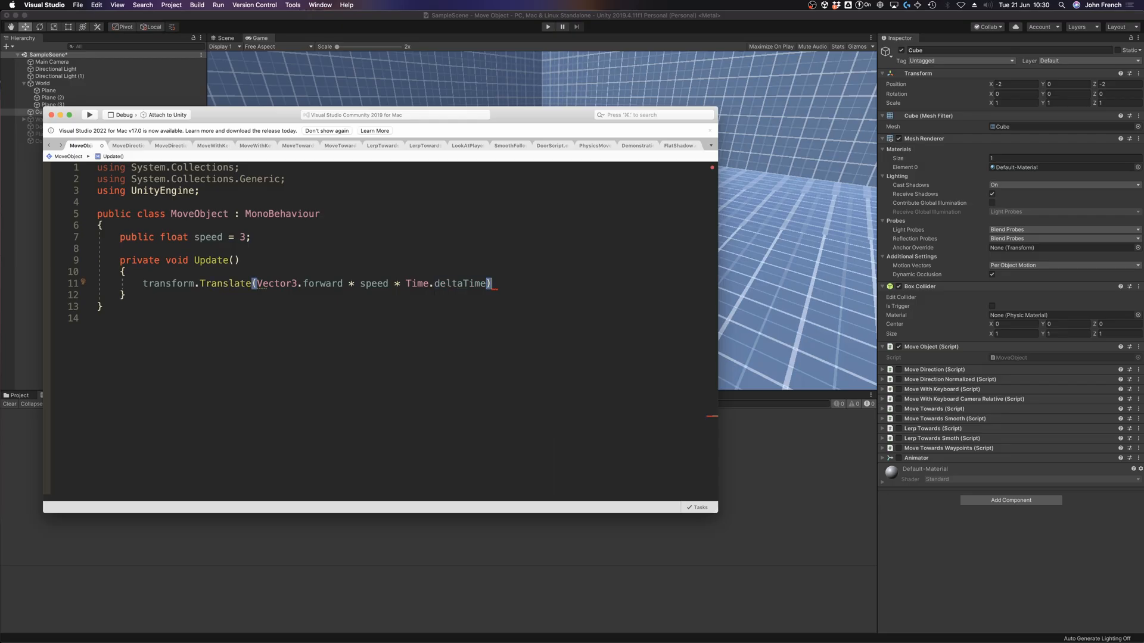
text(;)
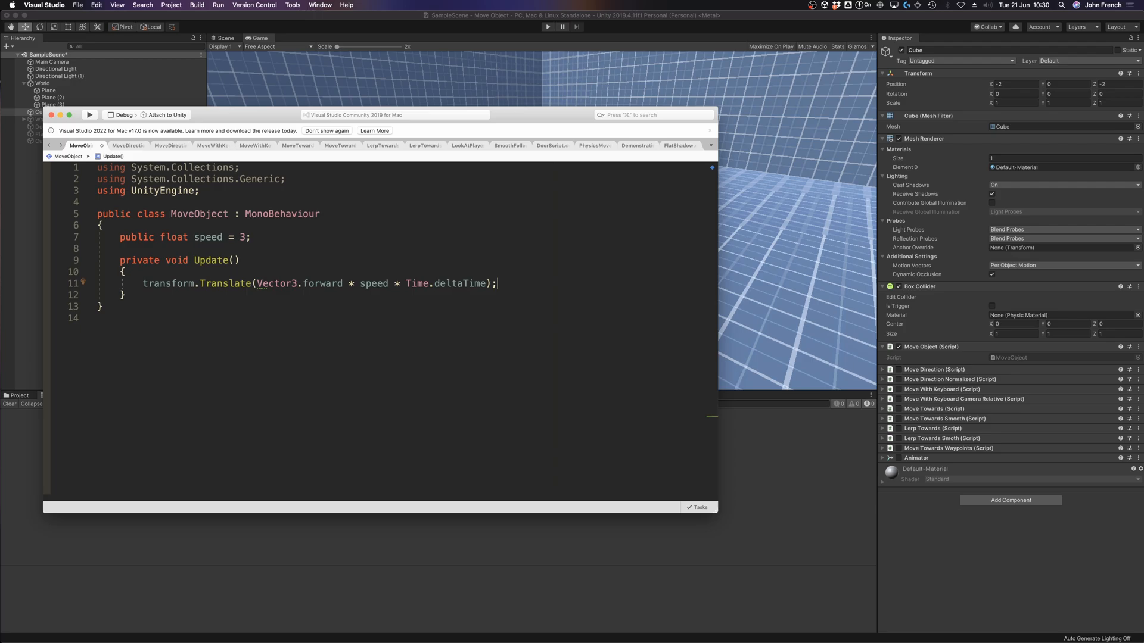
mouse_move(499, 349)
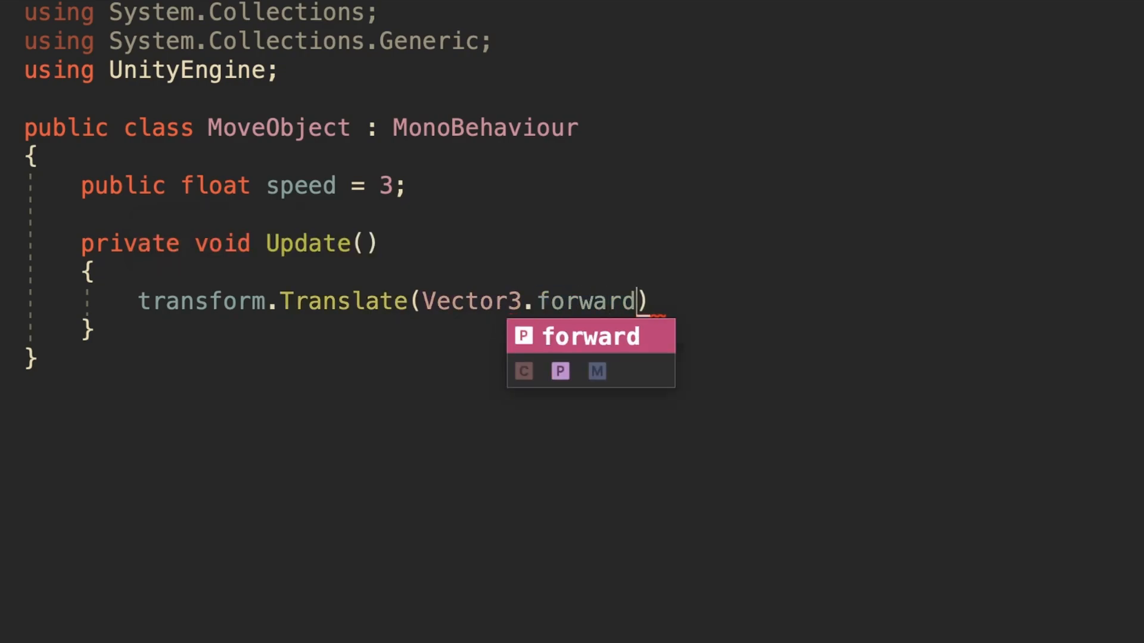
- Multiply the Vector3.forward Translate argument by speed
text(* speed)
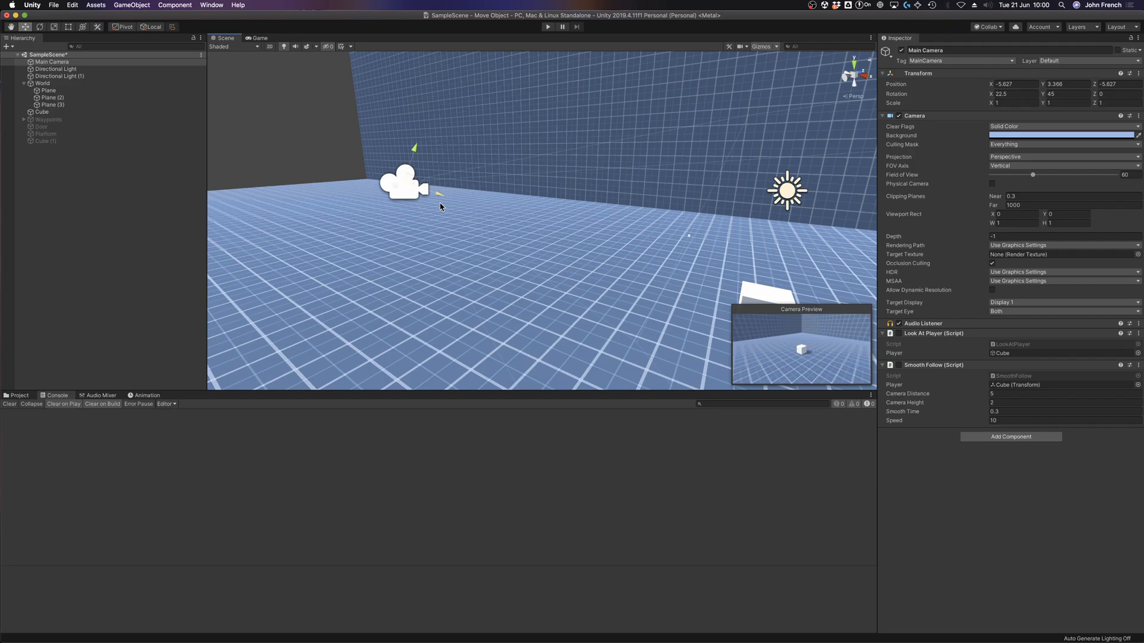
- Select the Main Camera to view its Look At Player and Smooth Follow scripts
click(41, 111)
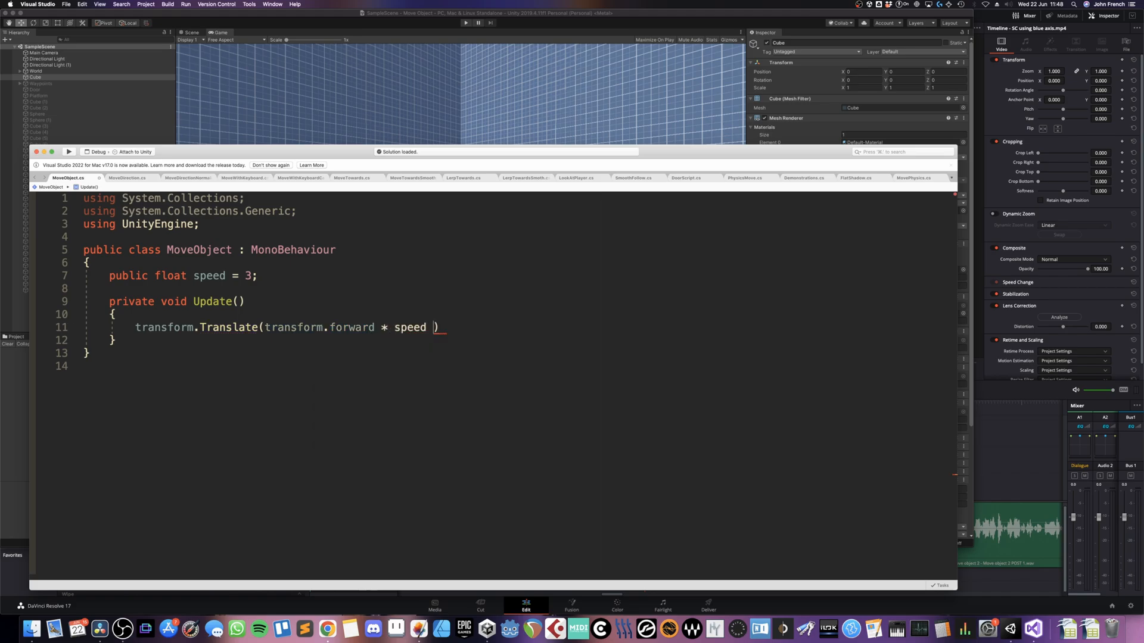
- Finish Translate(transform.forward * speed * Time.deltaTime, Space.World); with a semicolon
key(backspace)
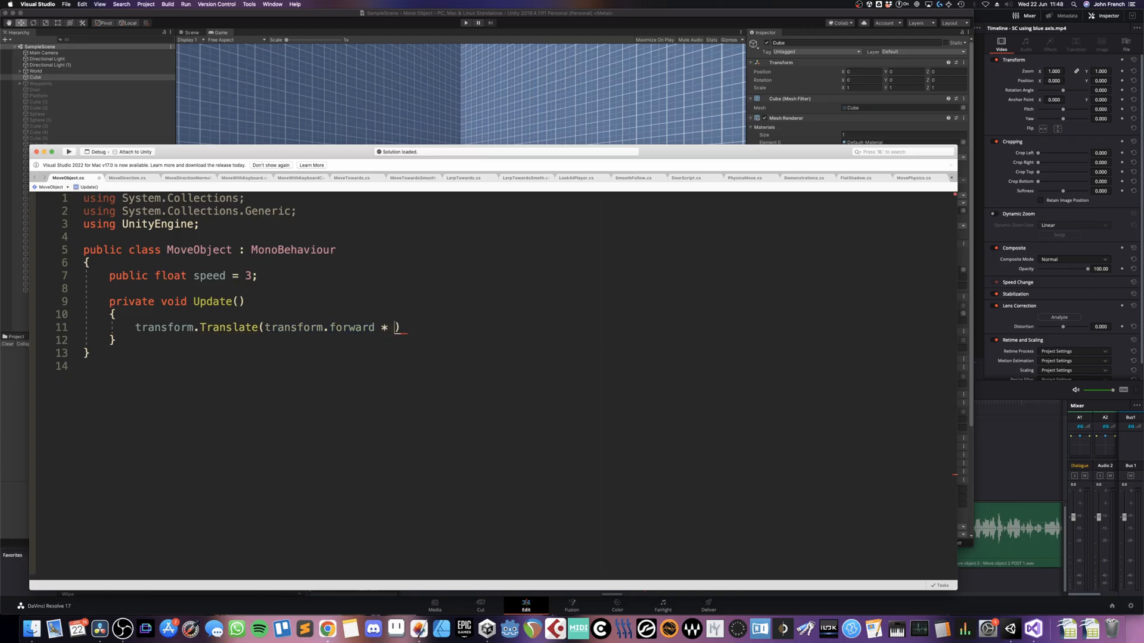
text(speed * Time.deltaTime,)
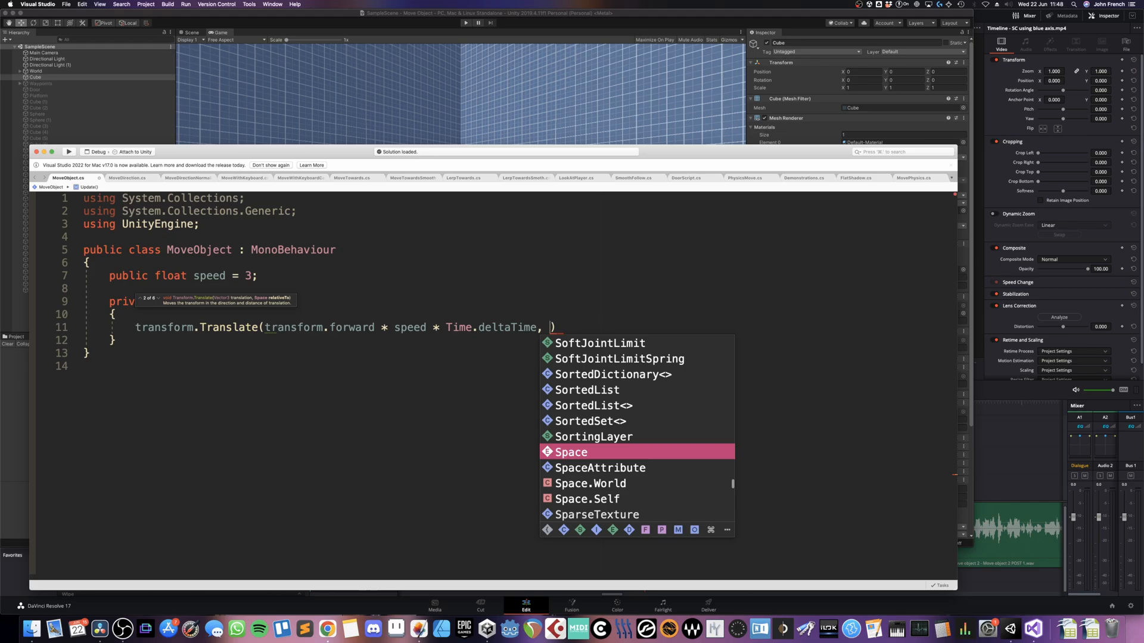
text(S)
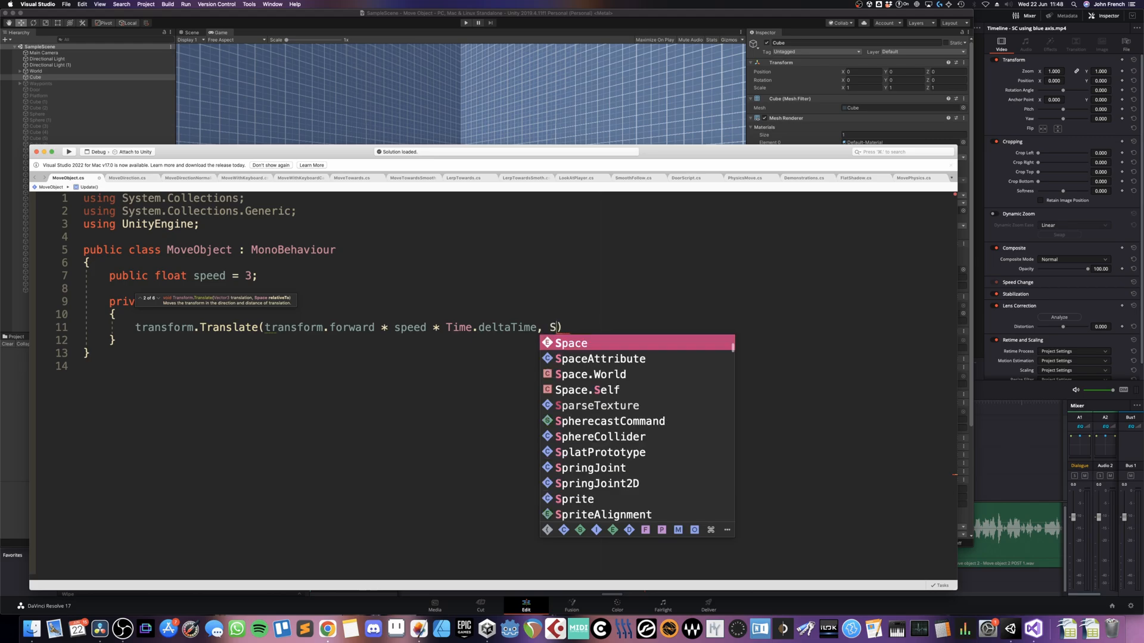
text(pace.World)
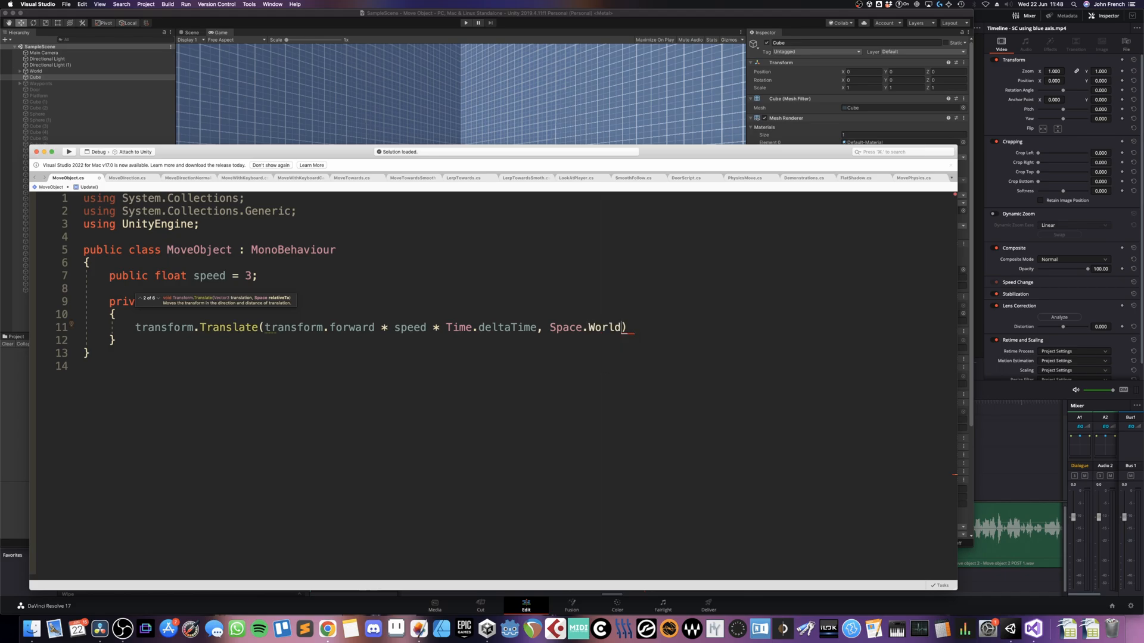
text(;)
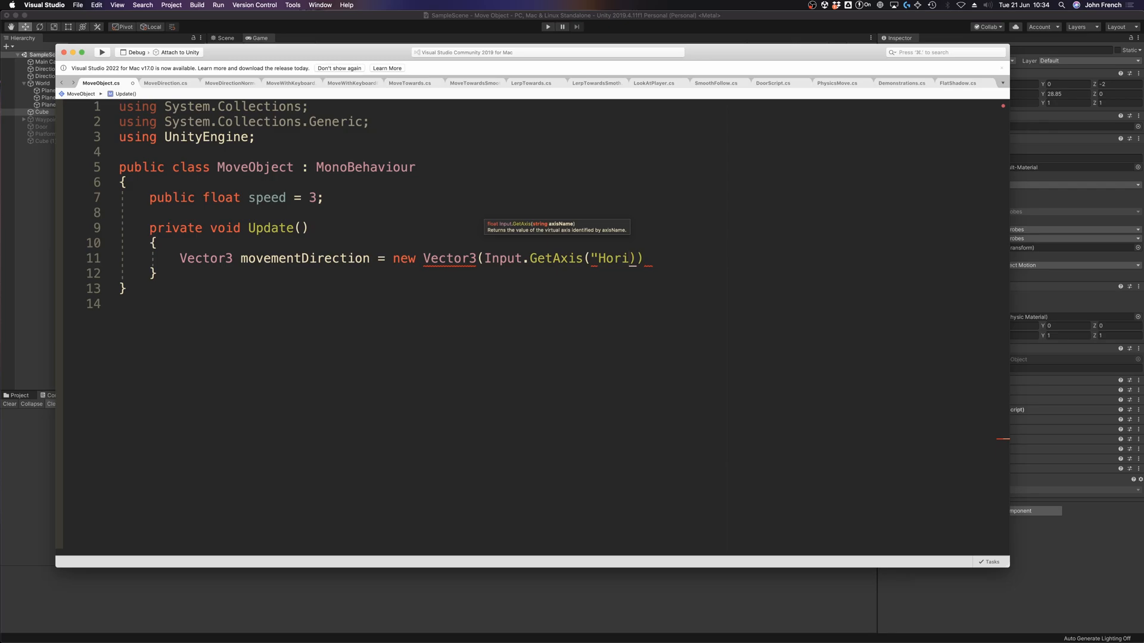
- Fill movementDirection with GetAxis("Horizontal"), a 0 middle value, and start another Input call
text(zontal")
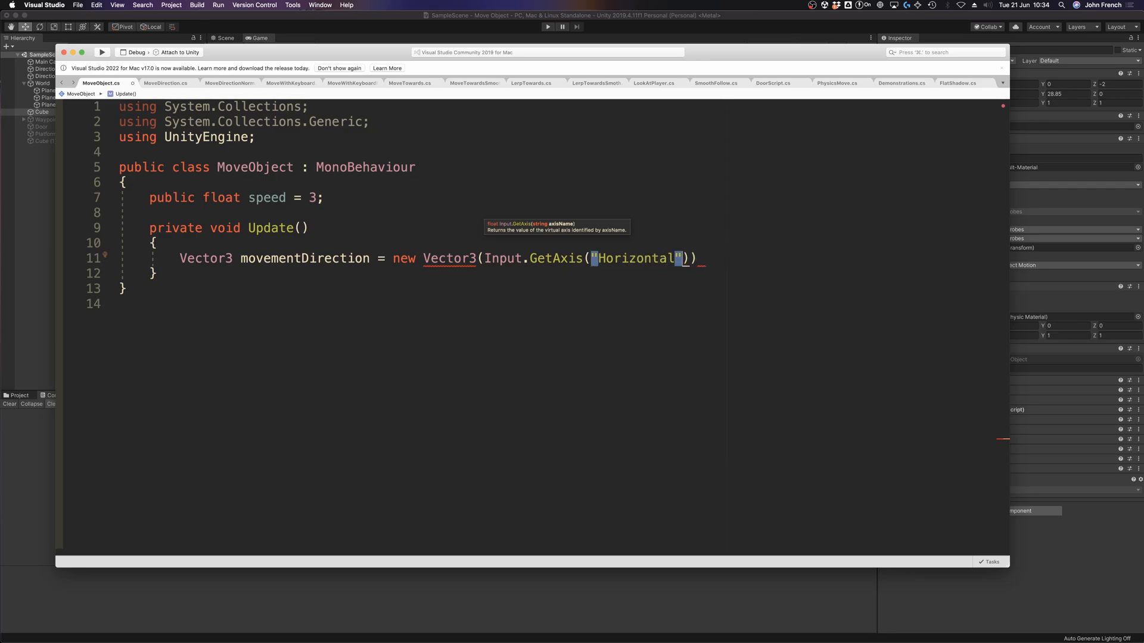
text(,)
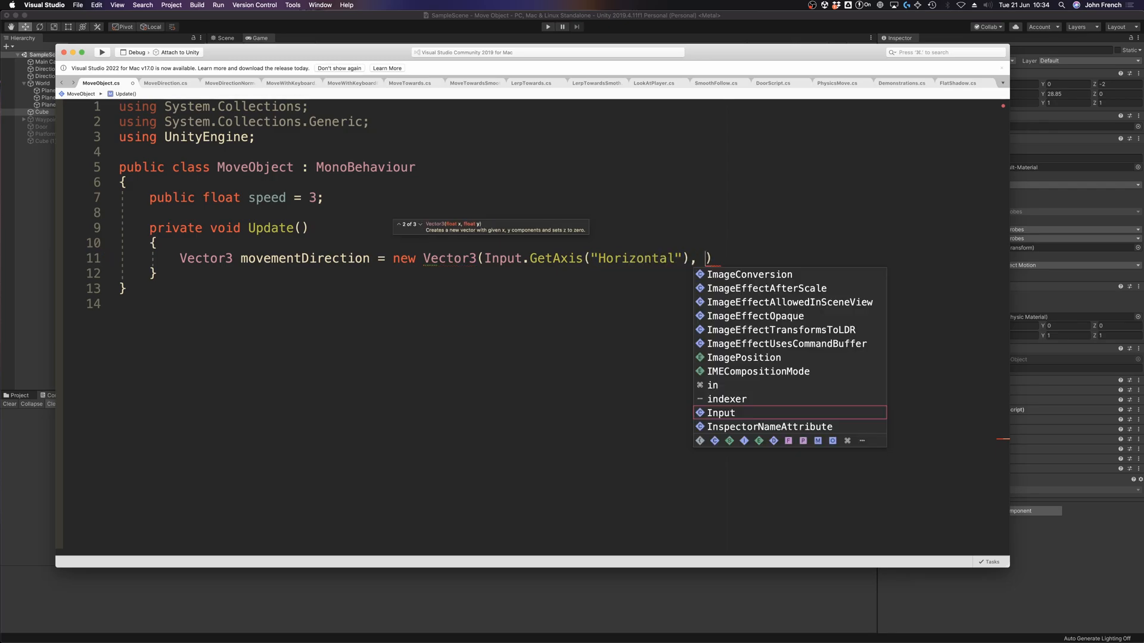
text(0, I)
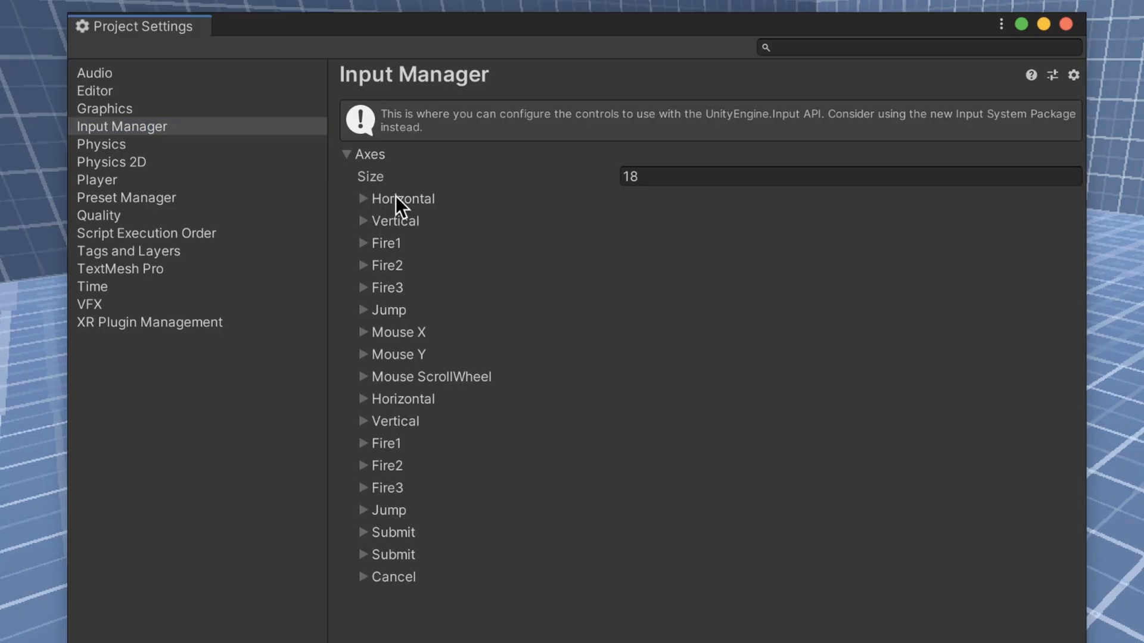
- Expand the Vertical and Horizontal axes to show their key bindings
click(363, 221)
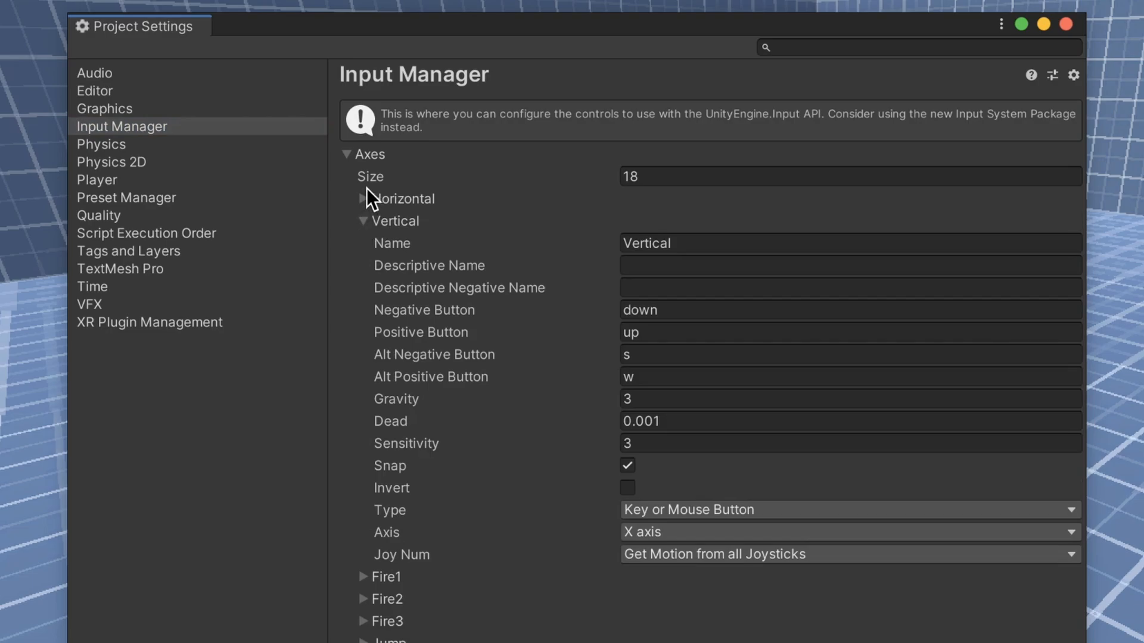
click(364, 198)
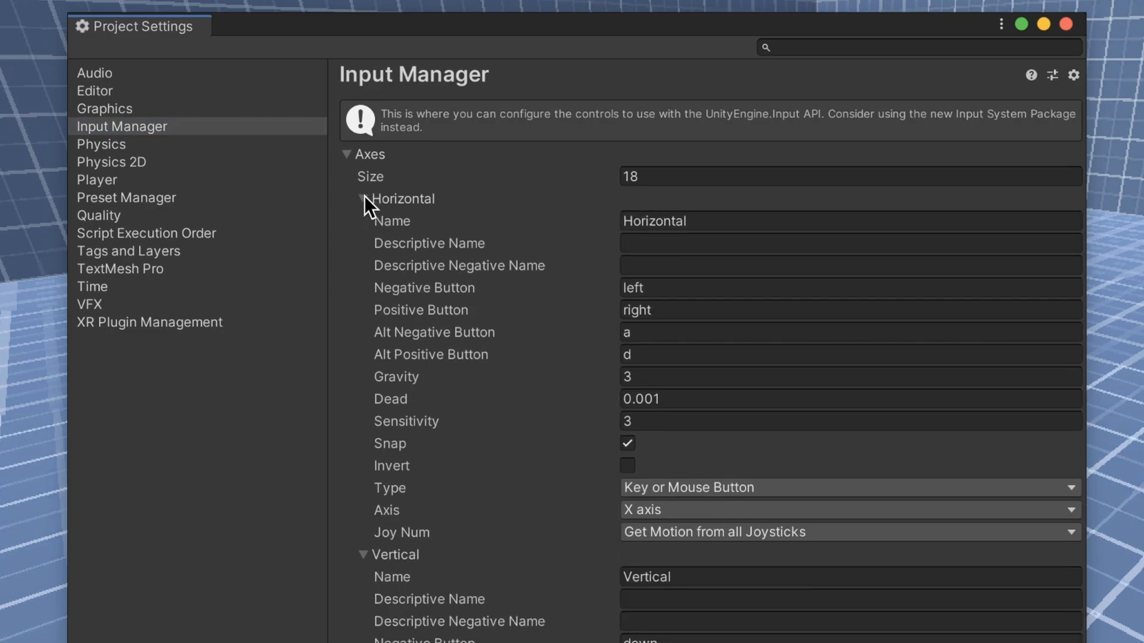
mouse_move(562, 584)
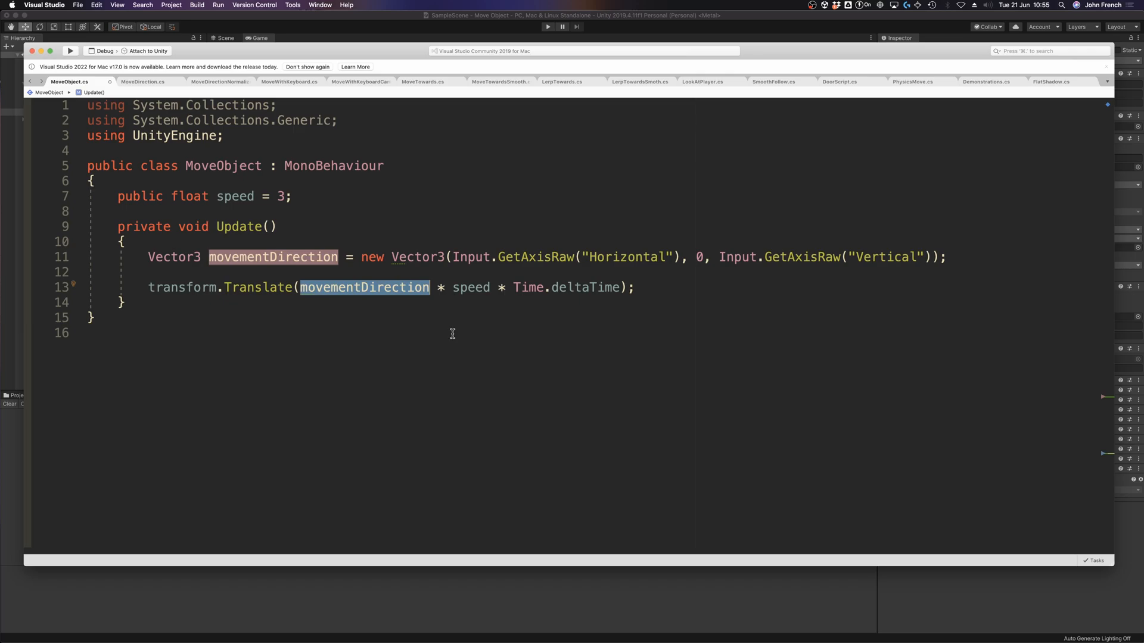
- Replace a .normalise attempt with Vector3.ClampMagnitude(movementDirection on movementDirection
text(.normalise)
text(movementDirection =)
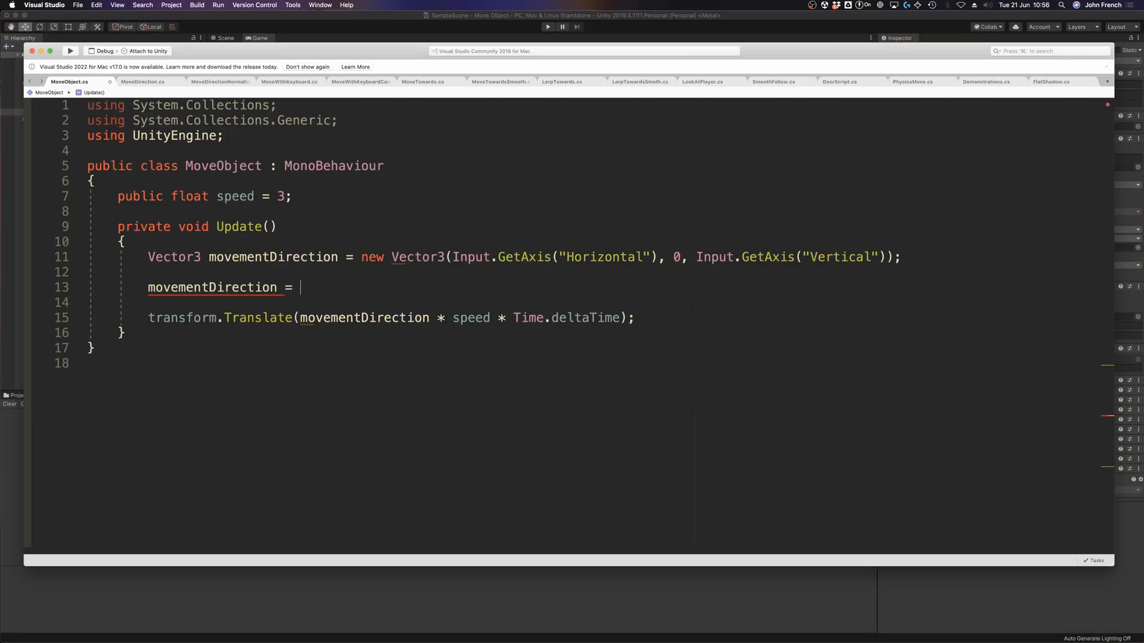
text(Vector3.ClampMagnitude)
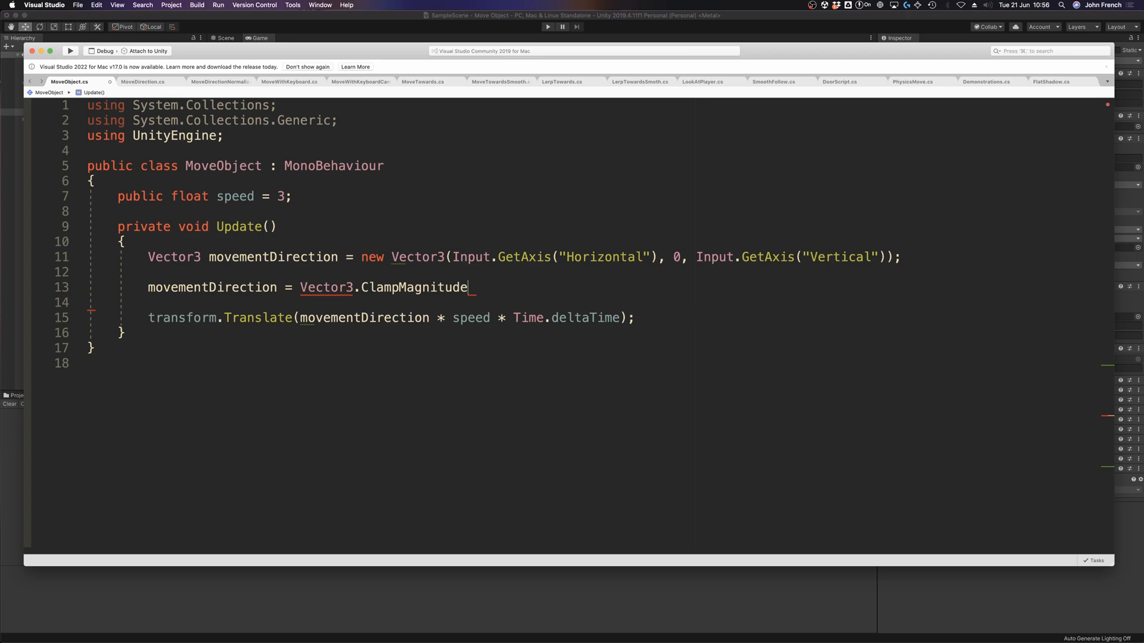
text((move)
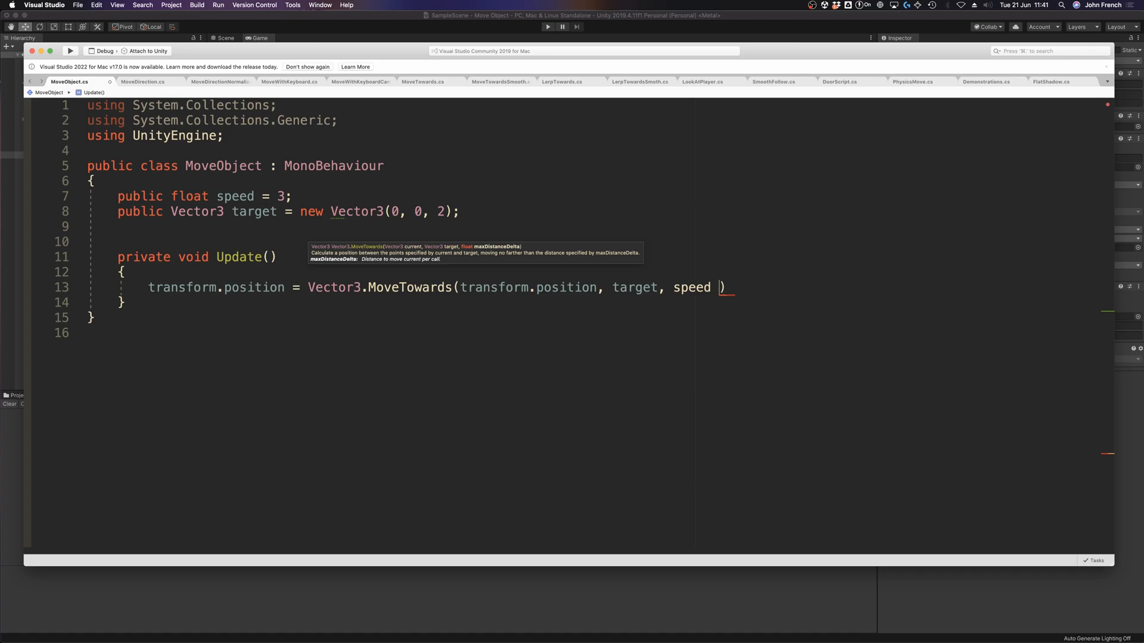
- Set transform.position to Vector3.SmoothDamp(transform.position, target, ref currentVelocity, smoothTime) in Update
text(* Time.deltaTime);)
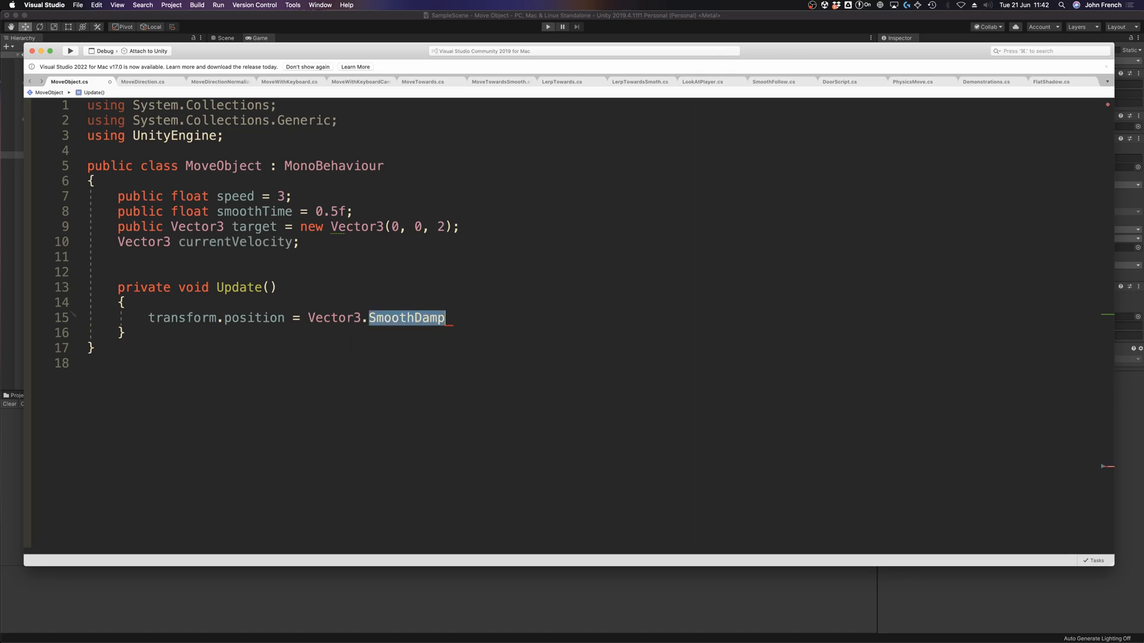
text(()
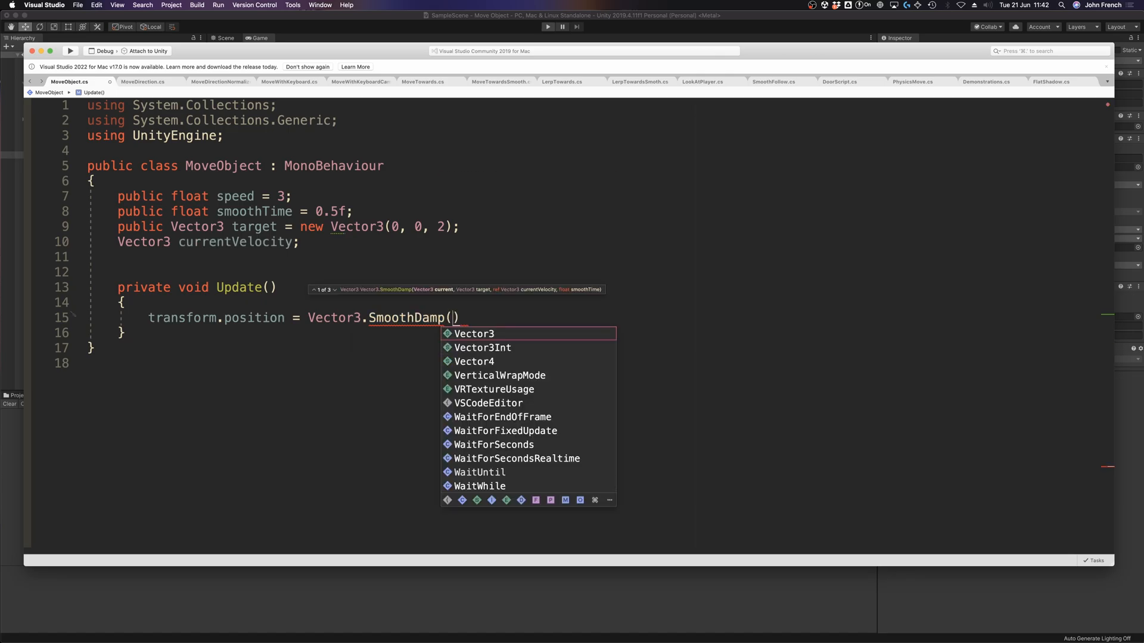
text(transform.)
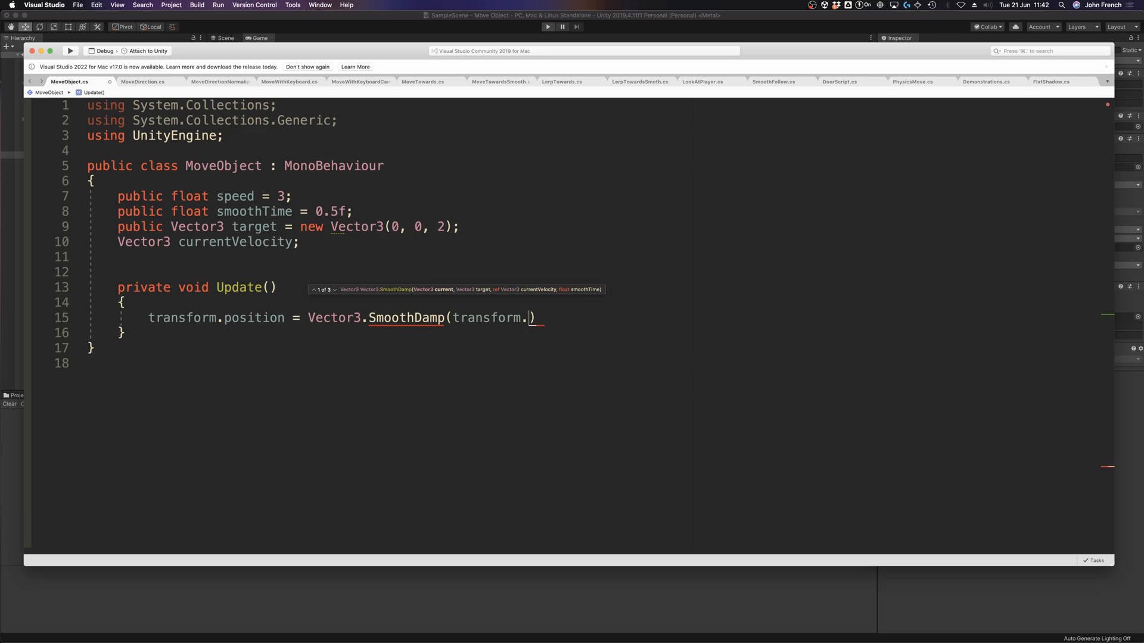
text(position, target,)
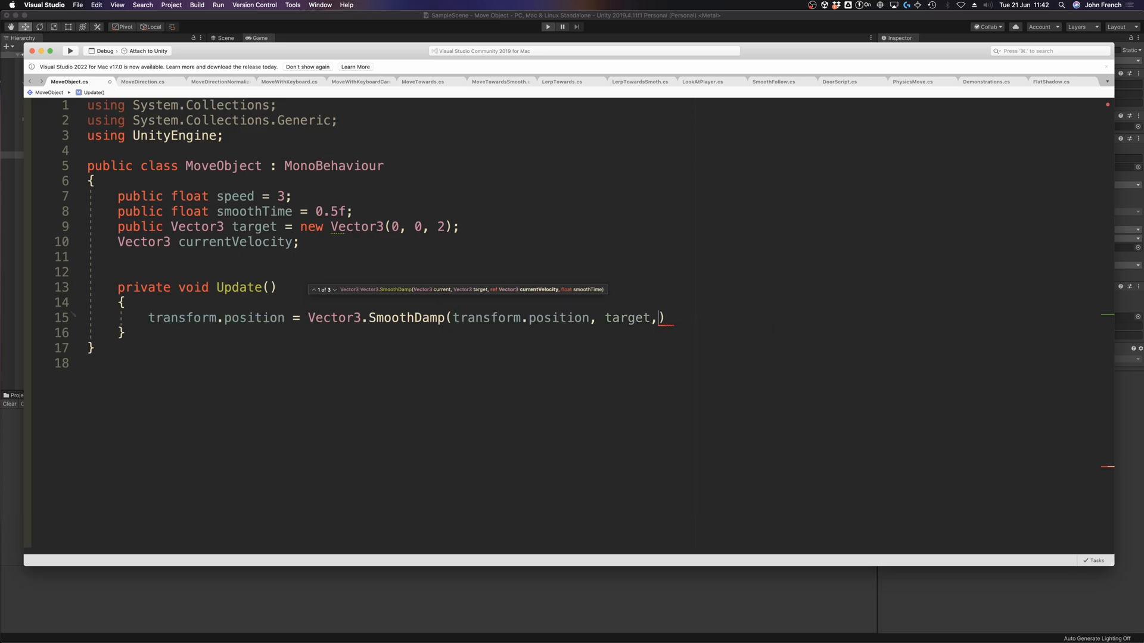
text(ref currentVelocity)
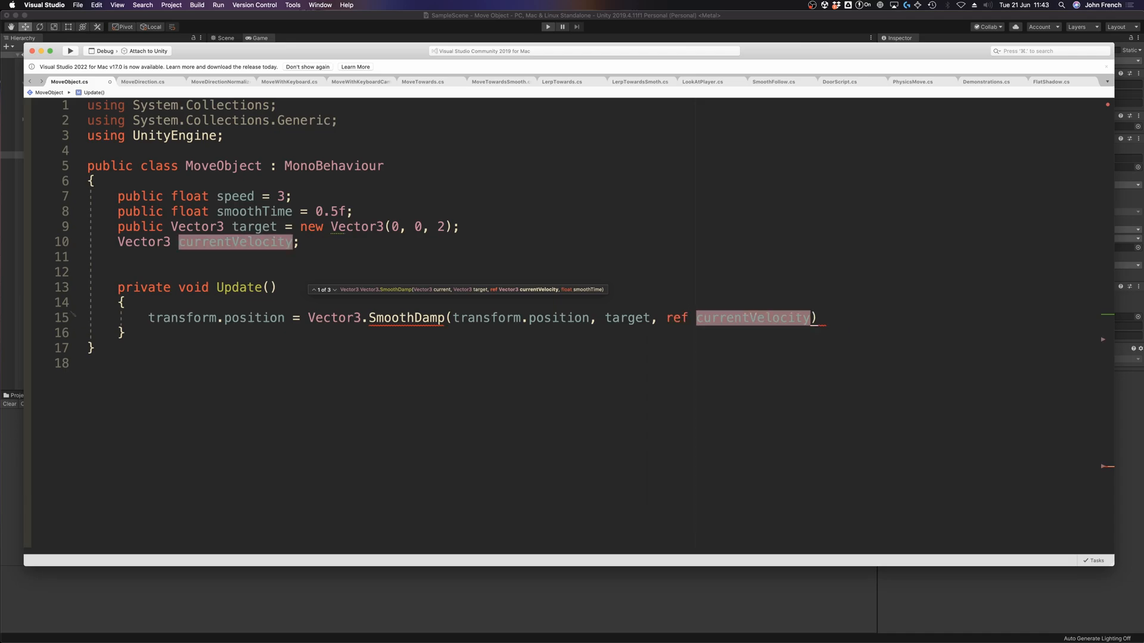
text(, smoothTime)
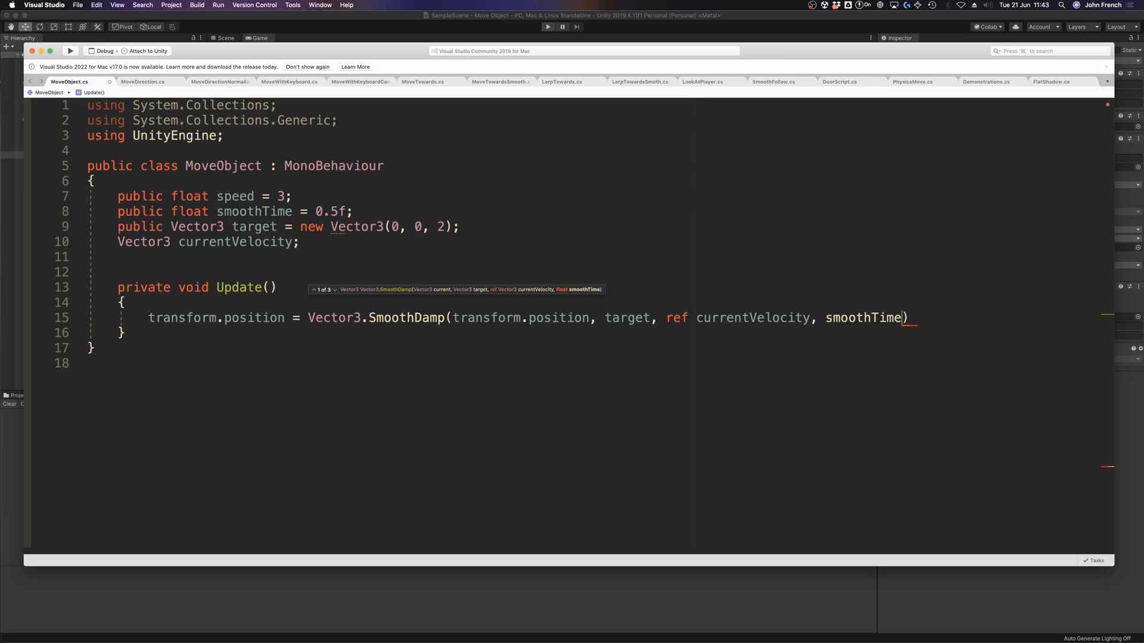
text(;)
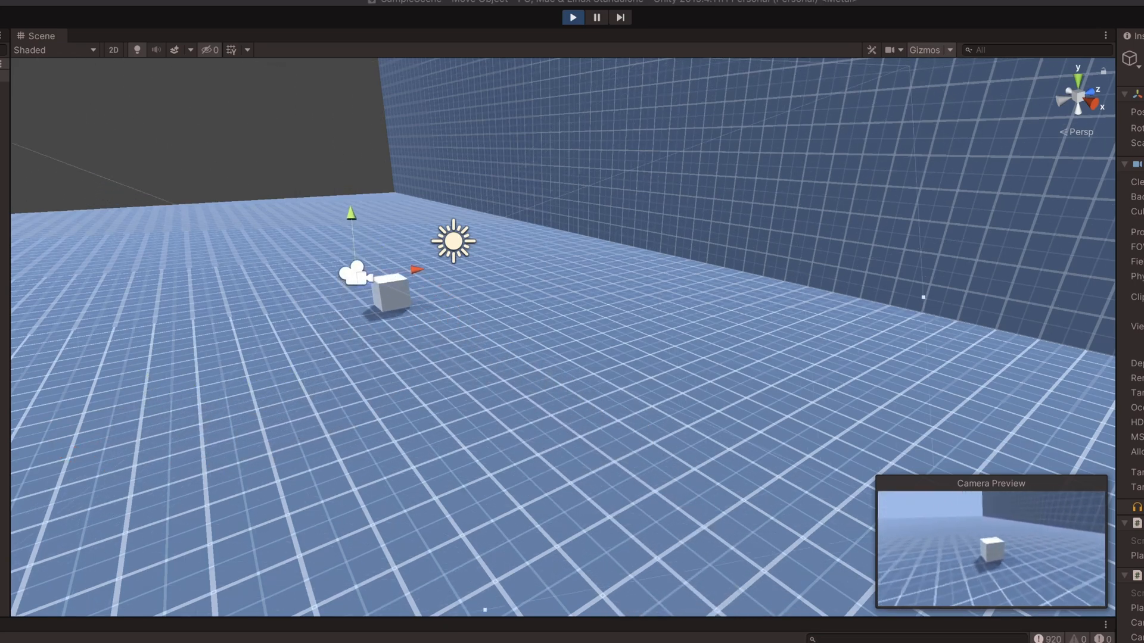
- Enter play mode in Unity to test the cube's SmoothDamp movement
click(572, 17)
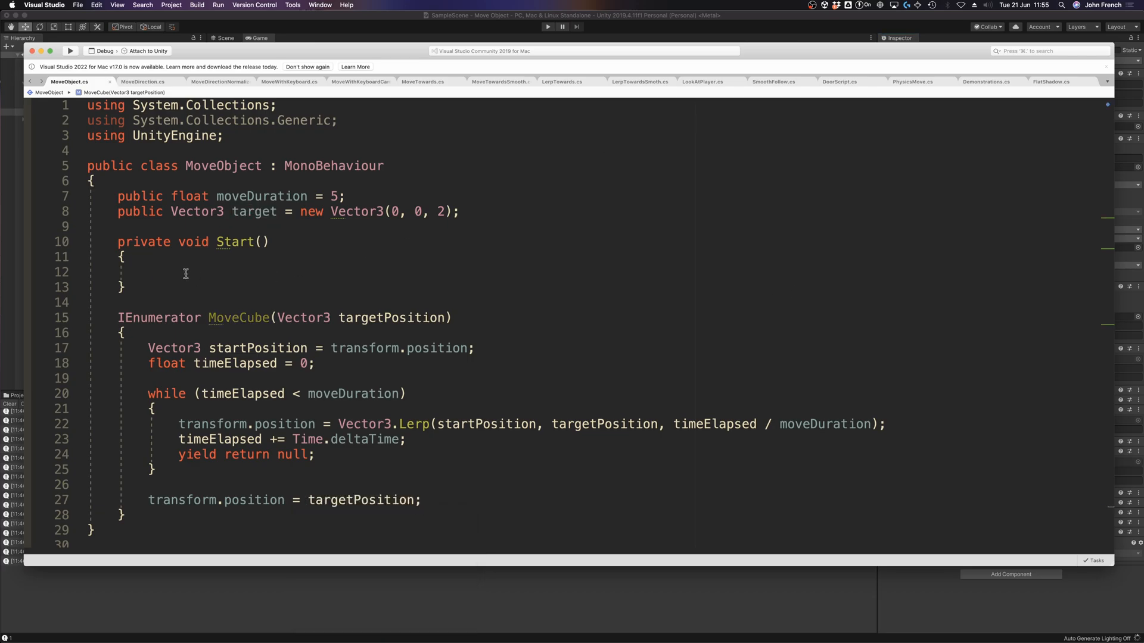
- Call StartCoroutine(MoveCube(...)) inside Start
text(StartCoroutine()
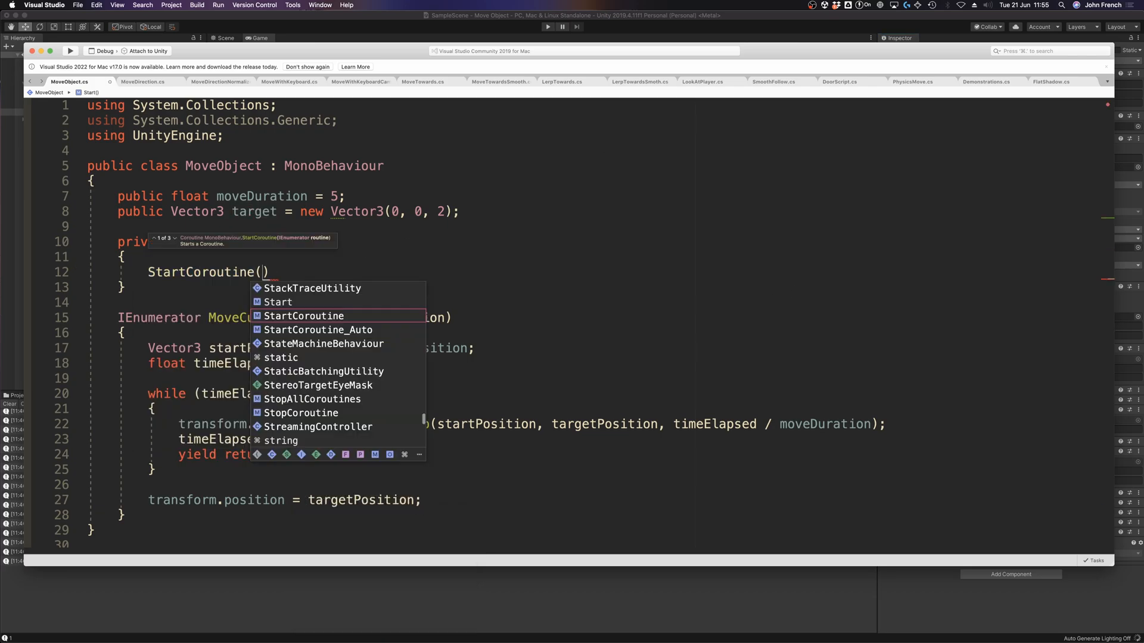
text(MoveCube)
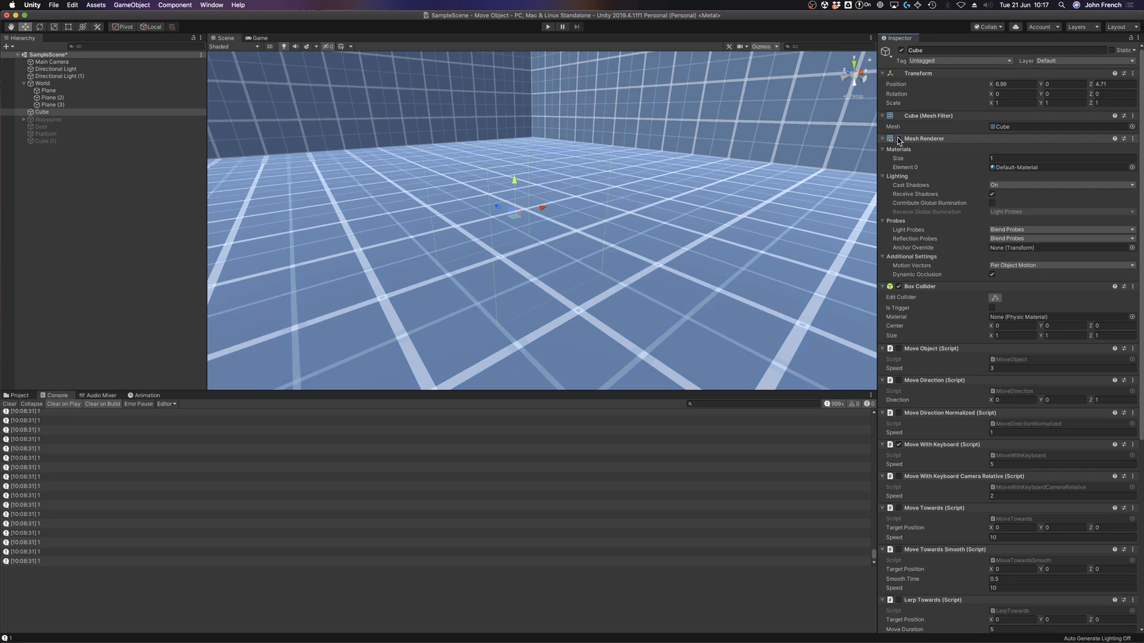
- Make the cube visible, add a Rigidbody during play, then stop the game
click(898, 139)
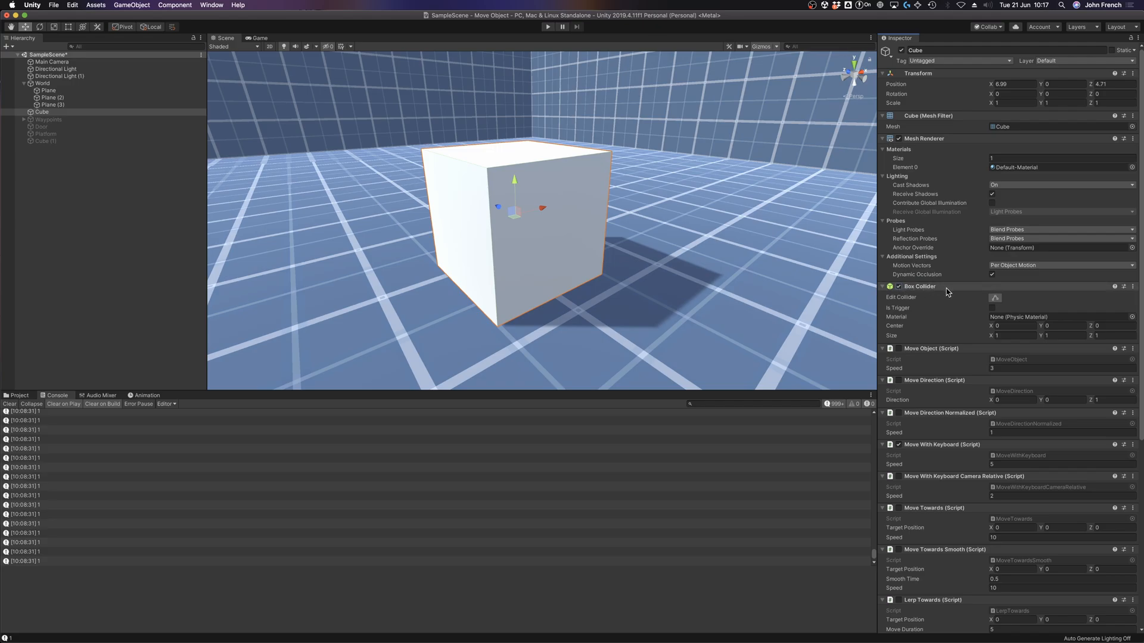
mouse_move(949, 292)
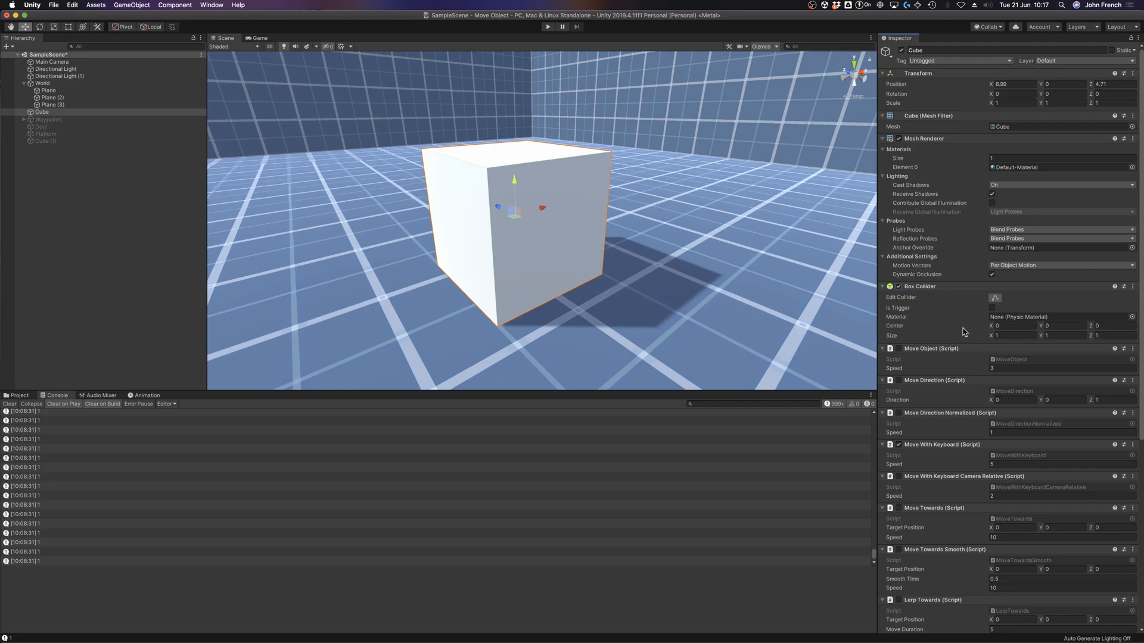
click(548, 27)
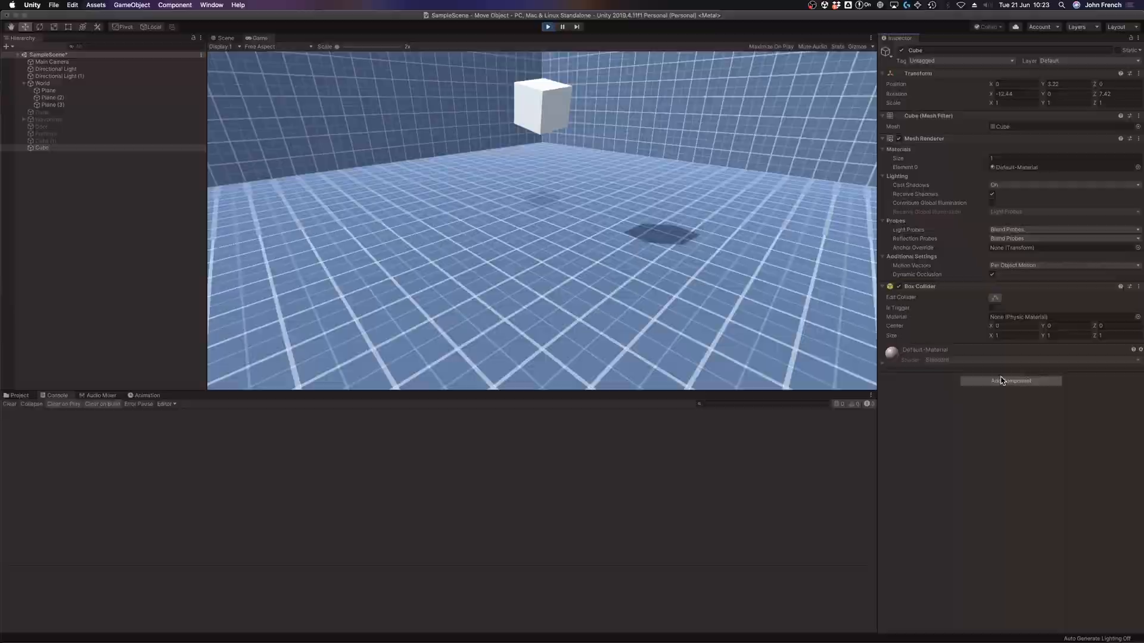
click(1010, 380)
text(Rigidbody)
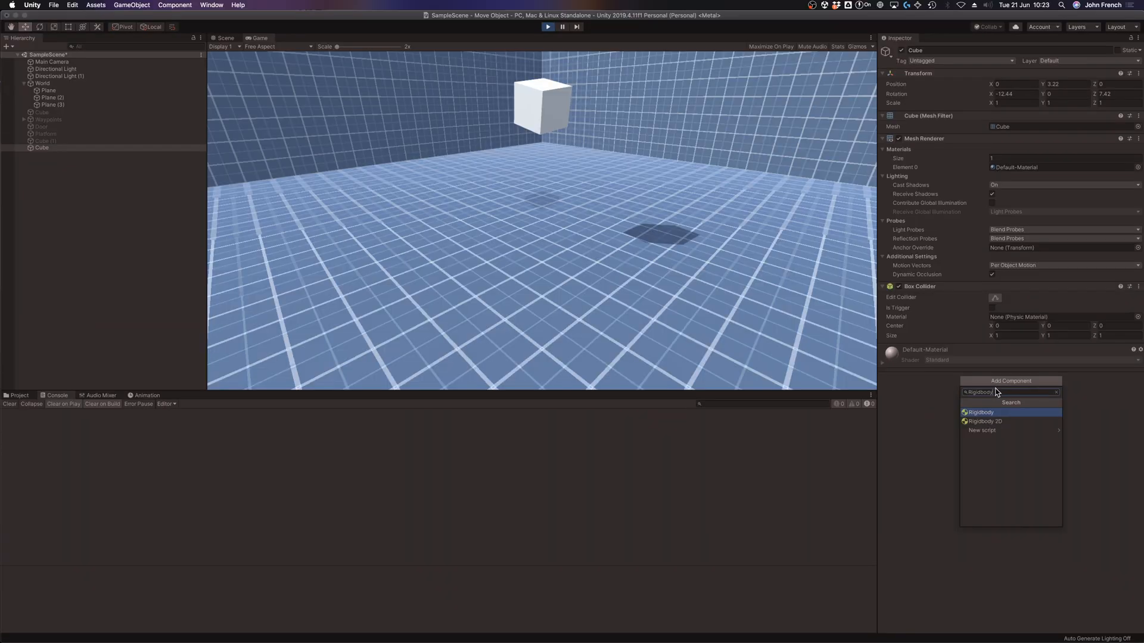
click(980, 412)
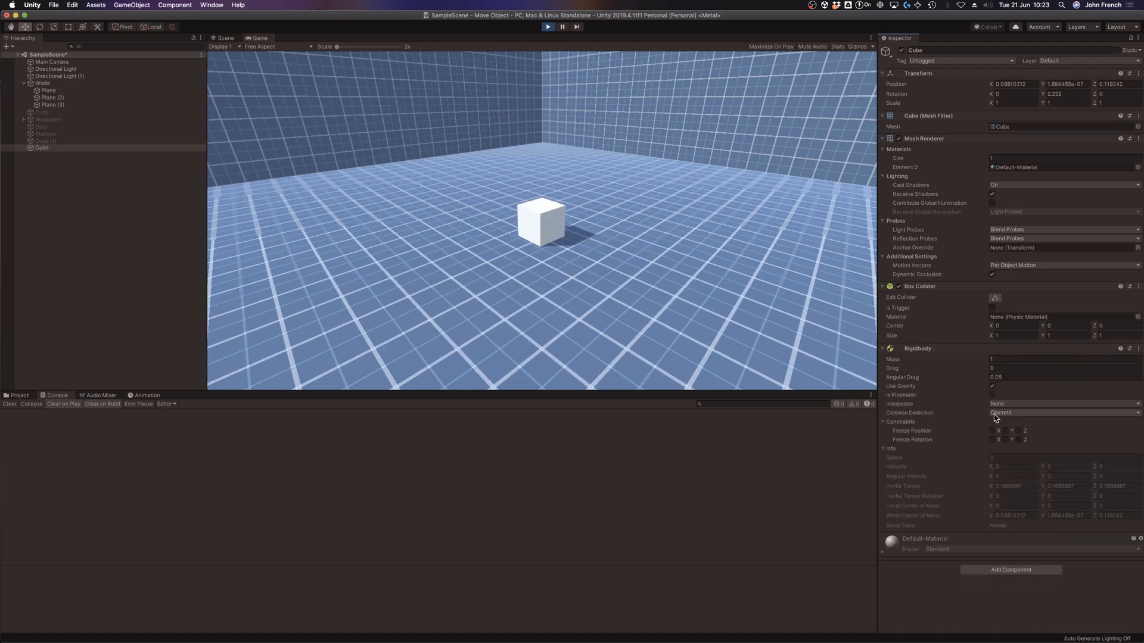
mouse_move(991, 403)
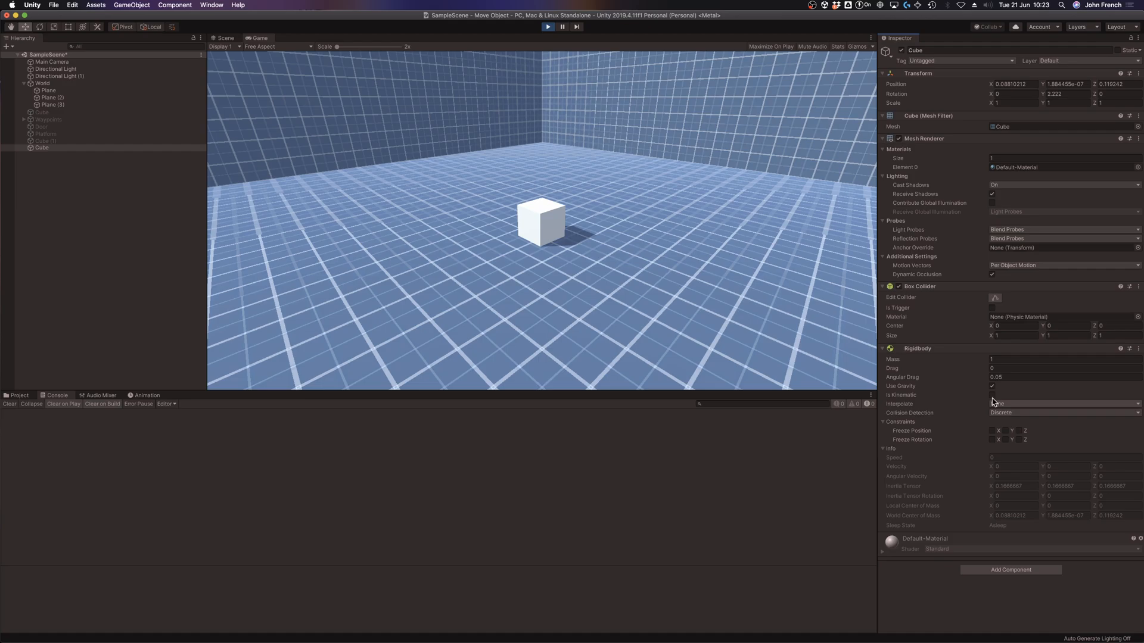
click(547, 27)
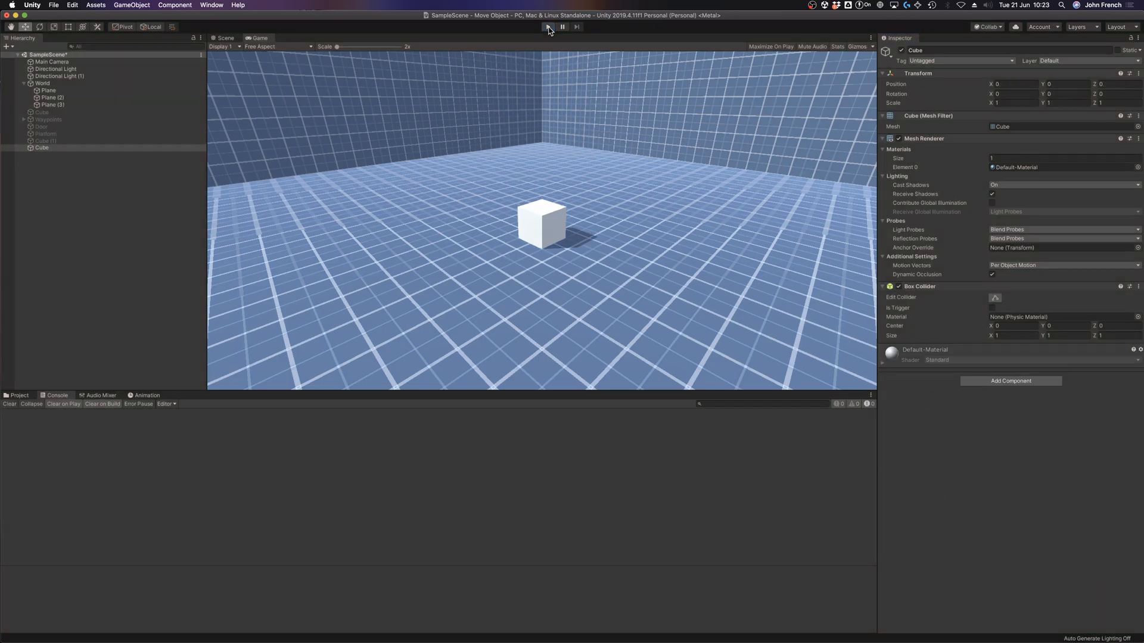
click(548, 27)
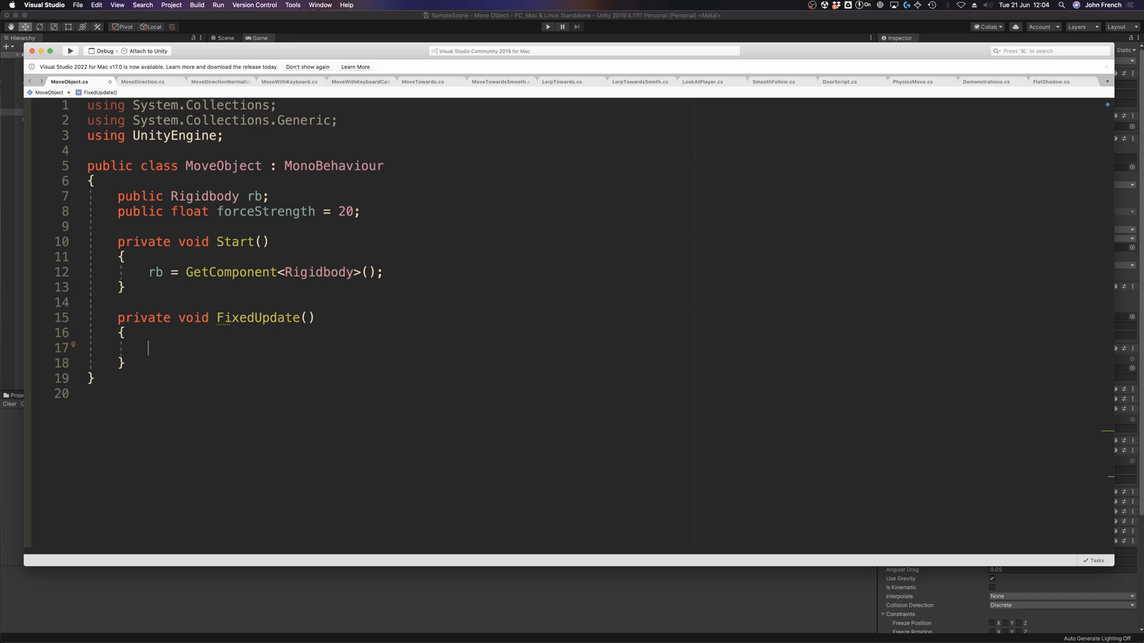
- Add rb.AddForce(Vector3.up * forceStrength); inside FixedUpdate
text(rb.AddForce()
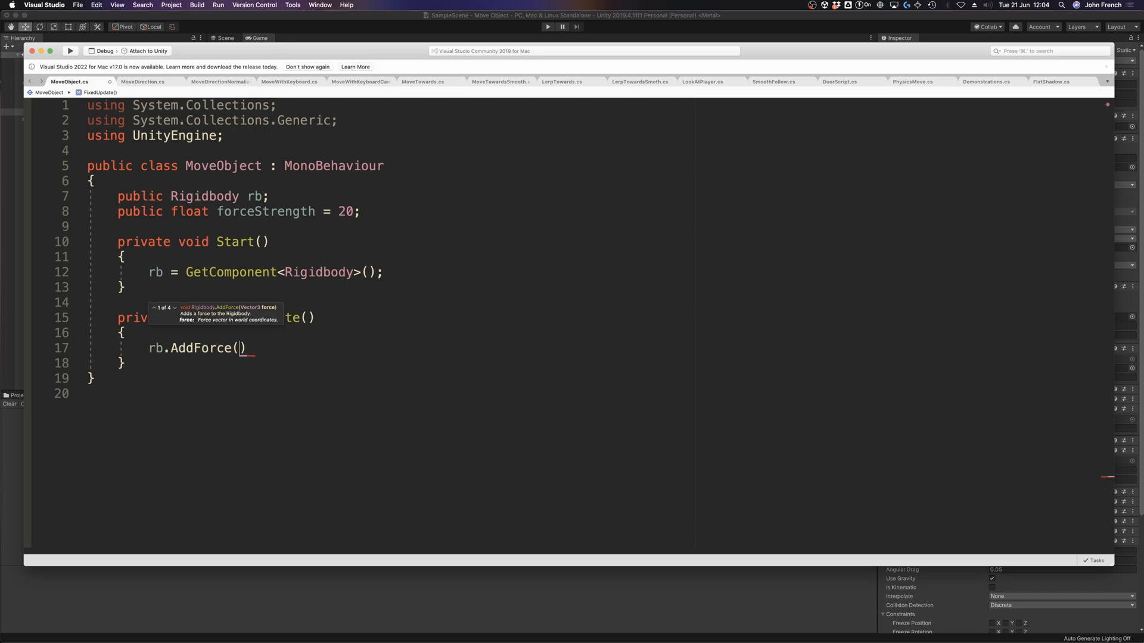
text(Vector3.up)
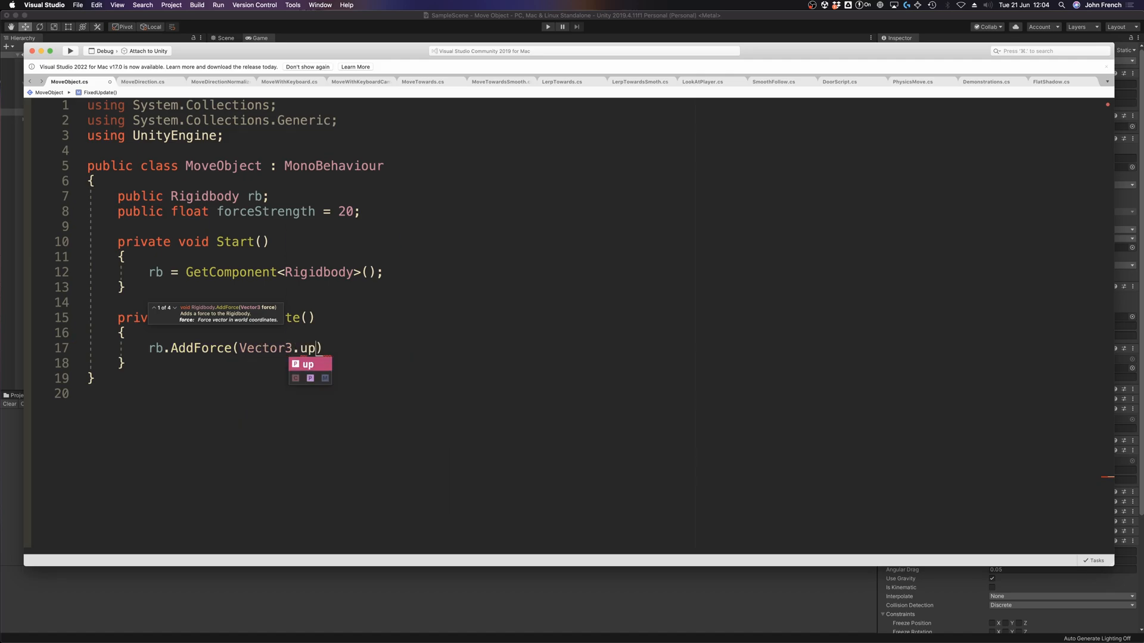
text(*)
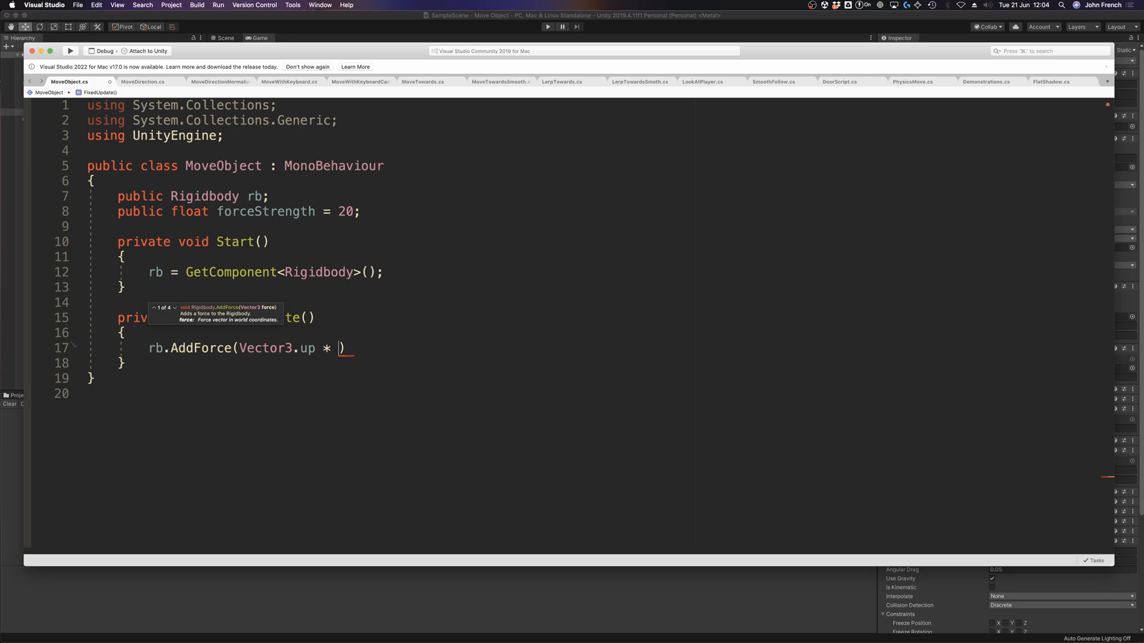
text(forceStrength)
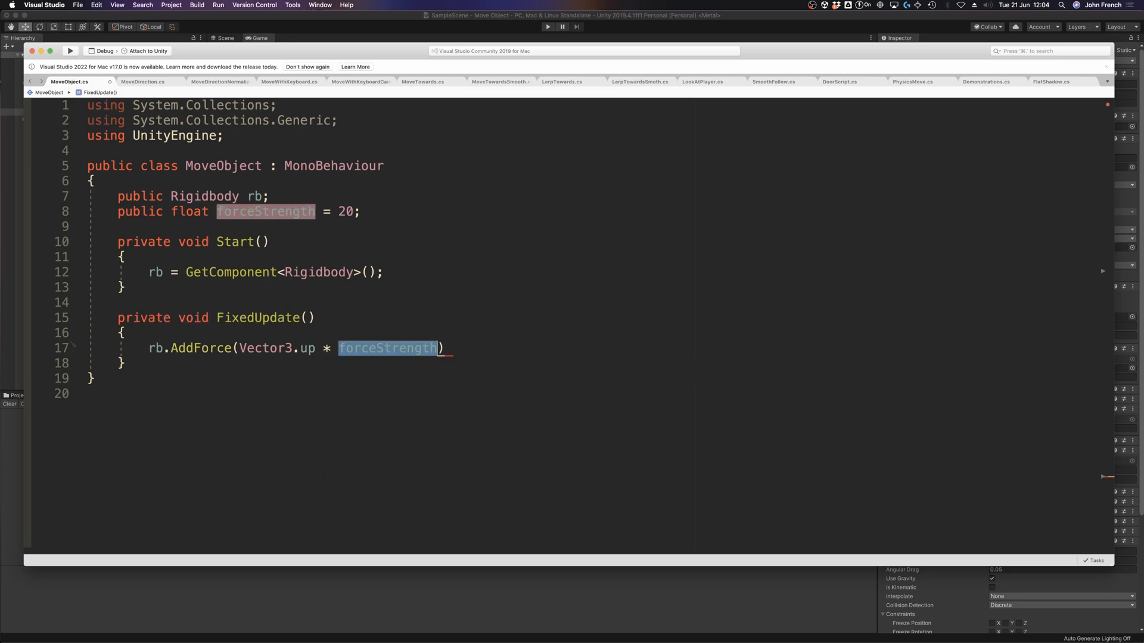
text(;)
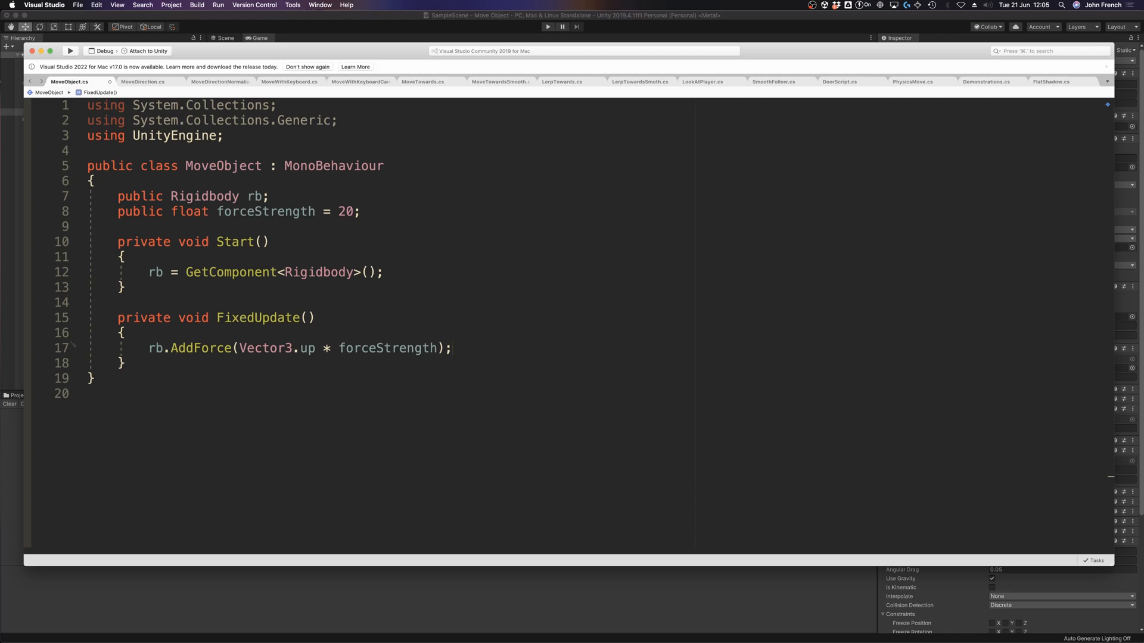
click(452, 348)
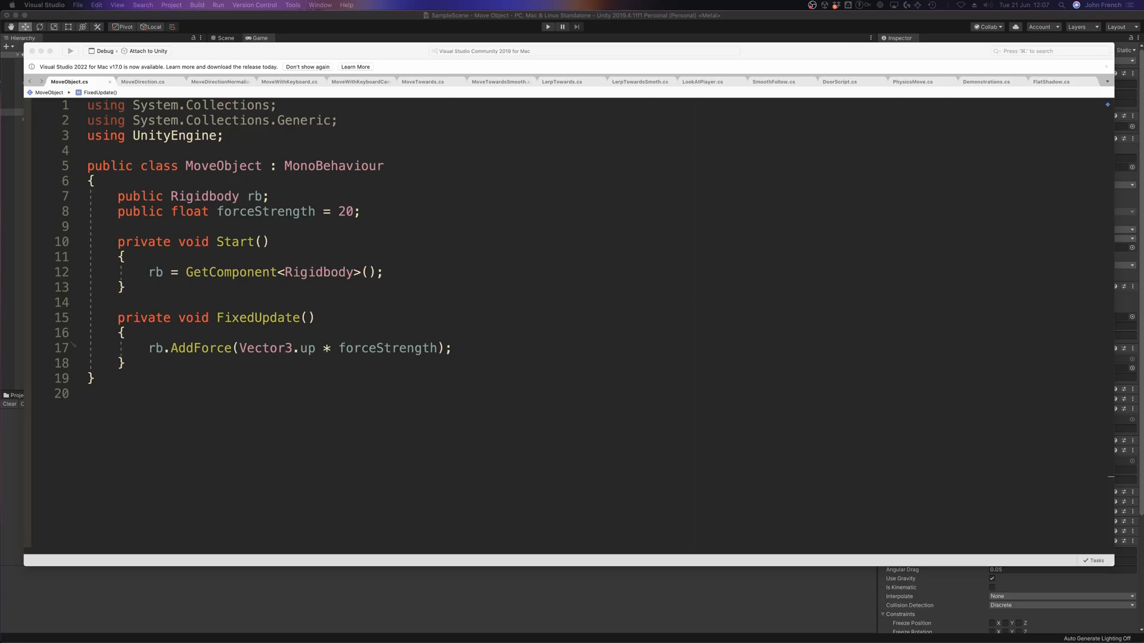
mouse_move(456, 509)
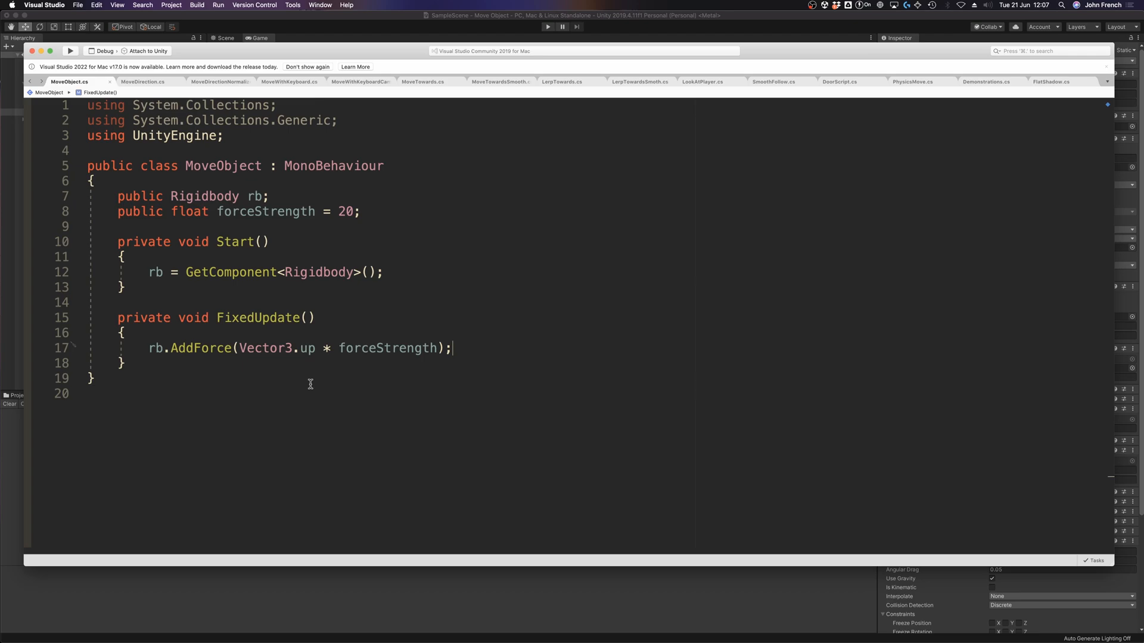
mouse_move(312, 376)
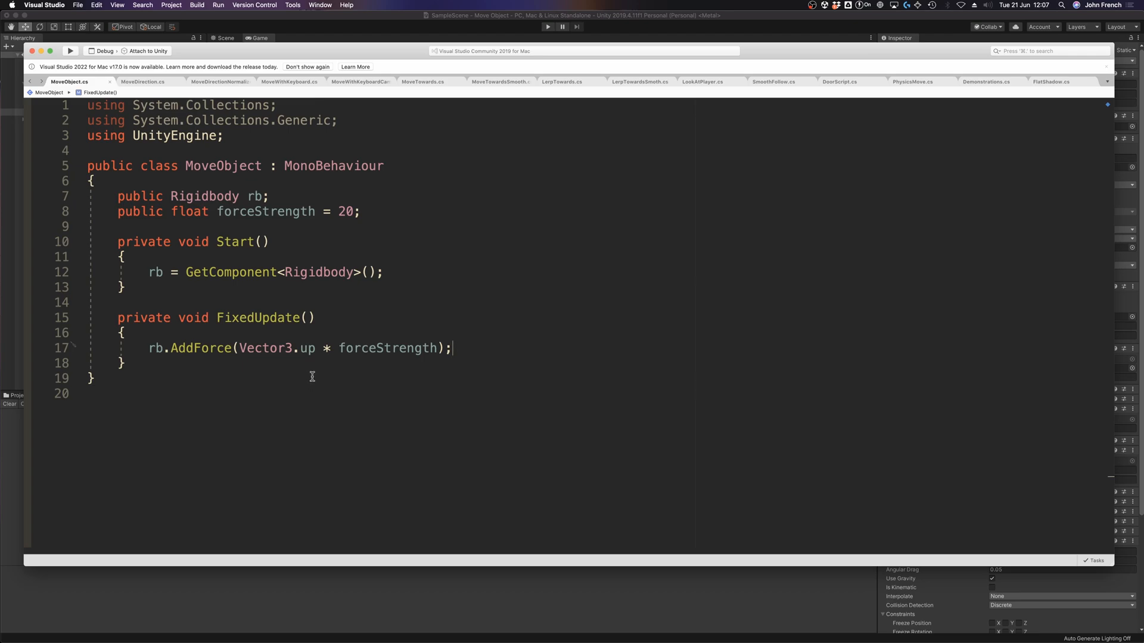
mouse_move(309, 348)
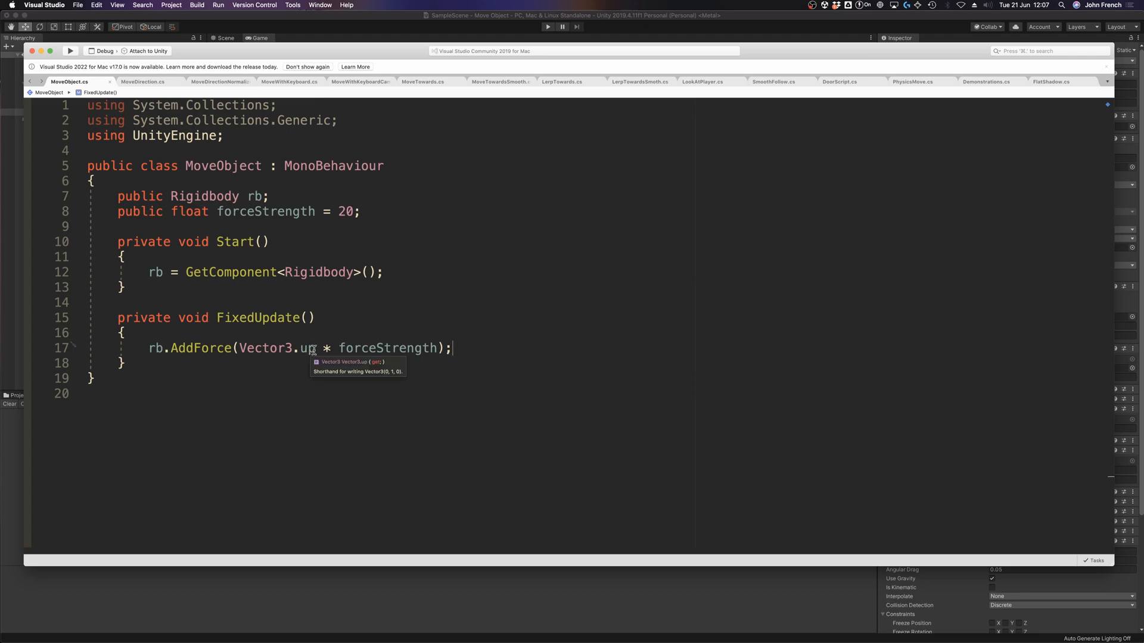
- Declare a float field named forceControl
text(f)
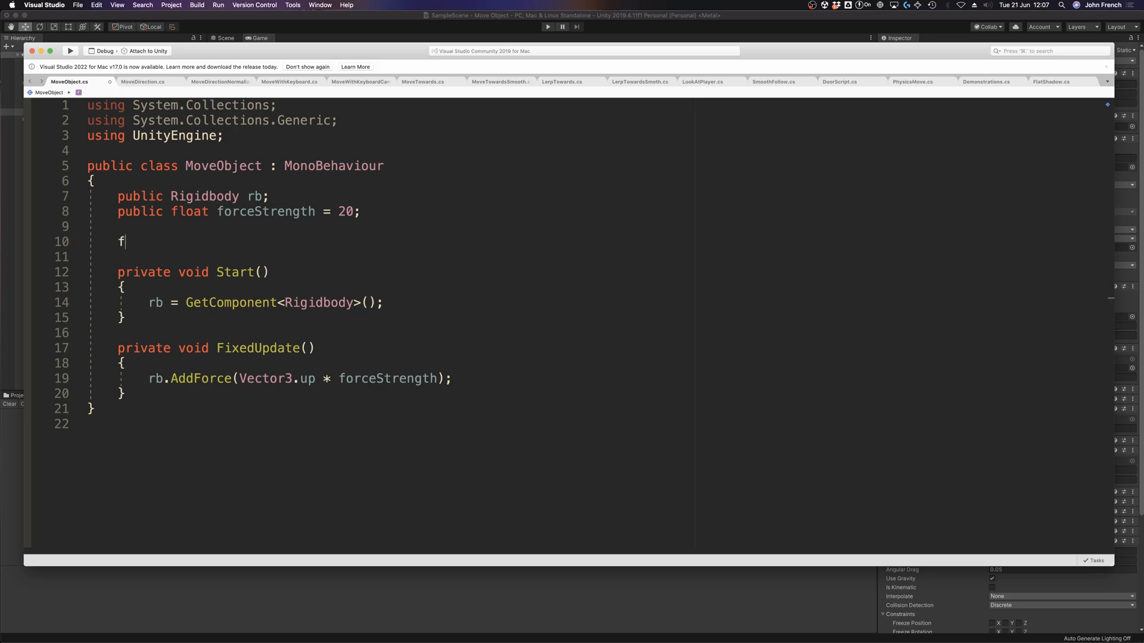
text(loat for)
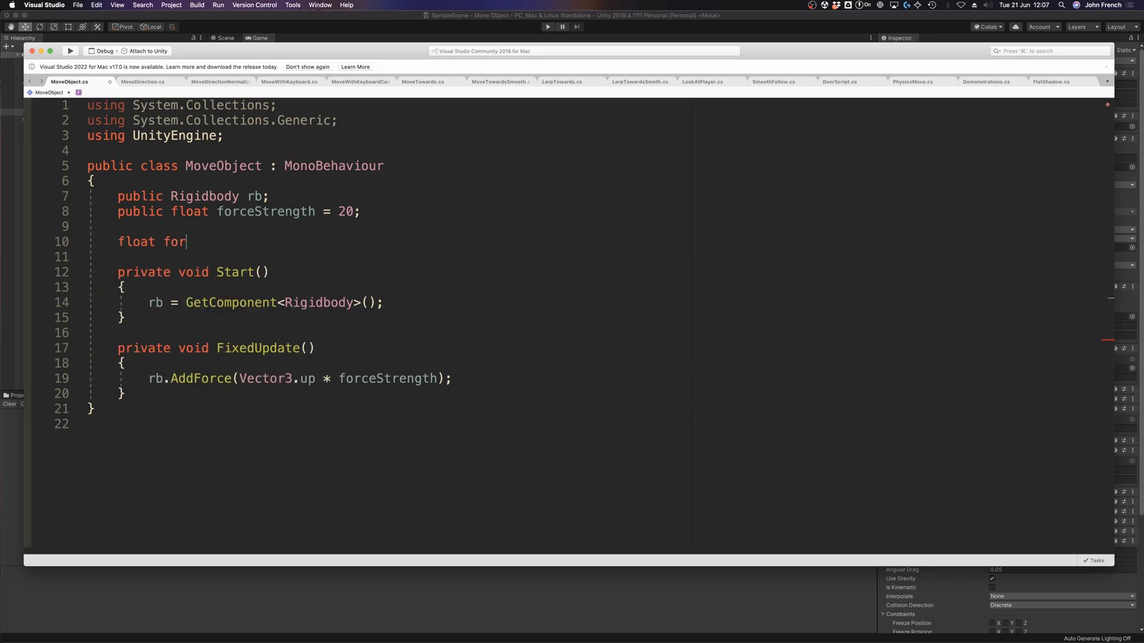
text(ceControl)
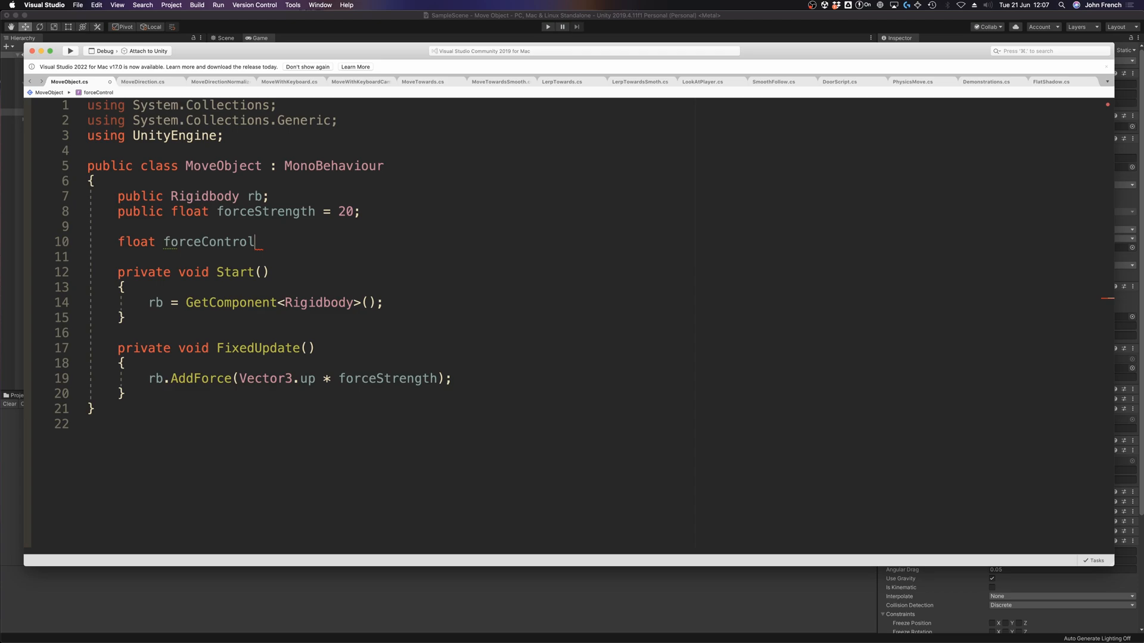
text(;)
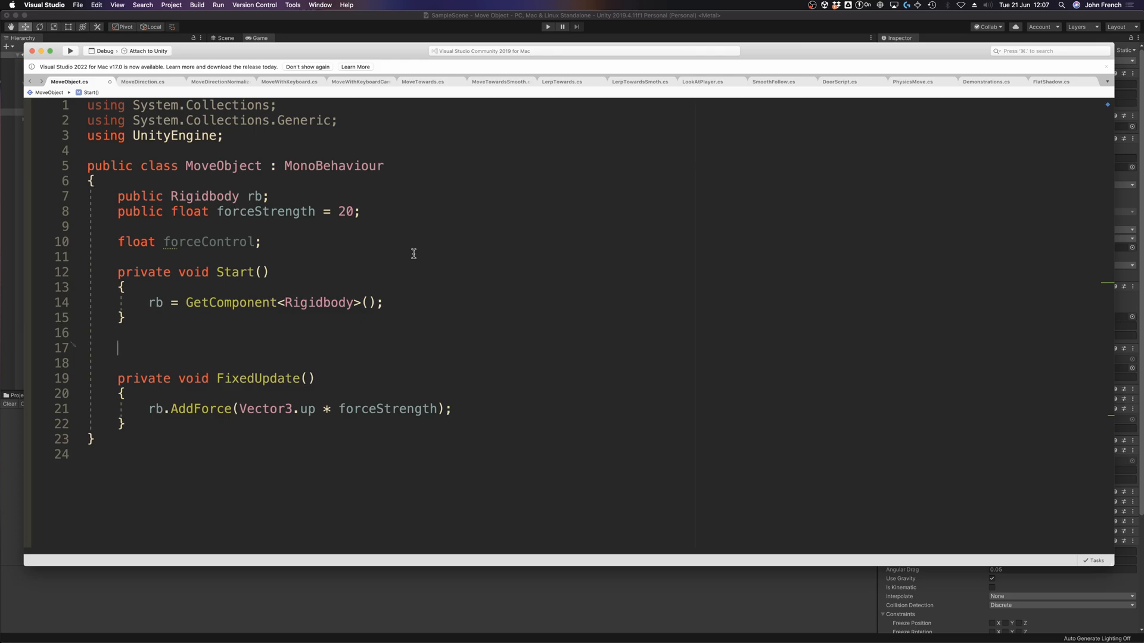
- Add an Update method setting forceControl = Input.GetAxis("Vertical")
text(void Update()
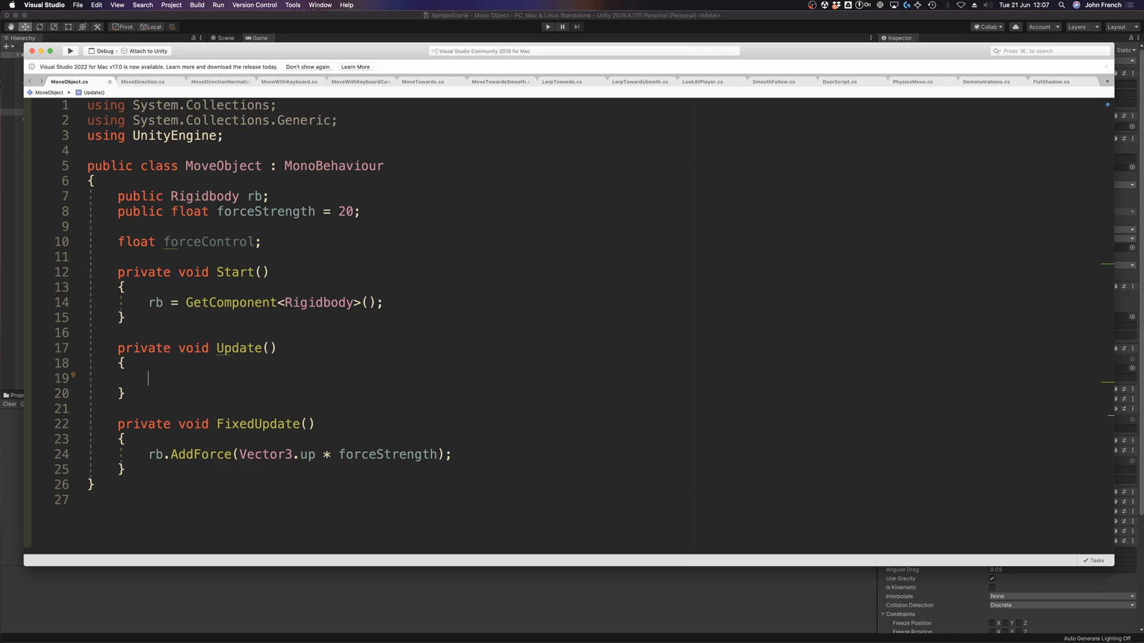
text(forceControl)
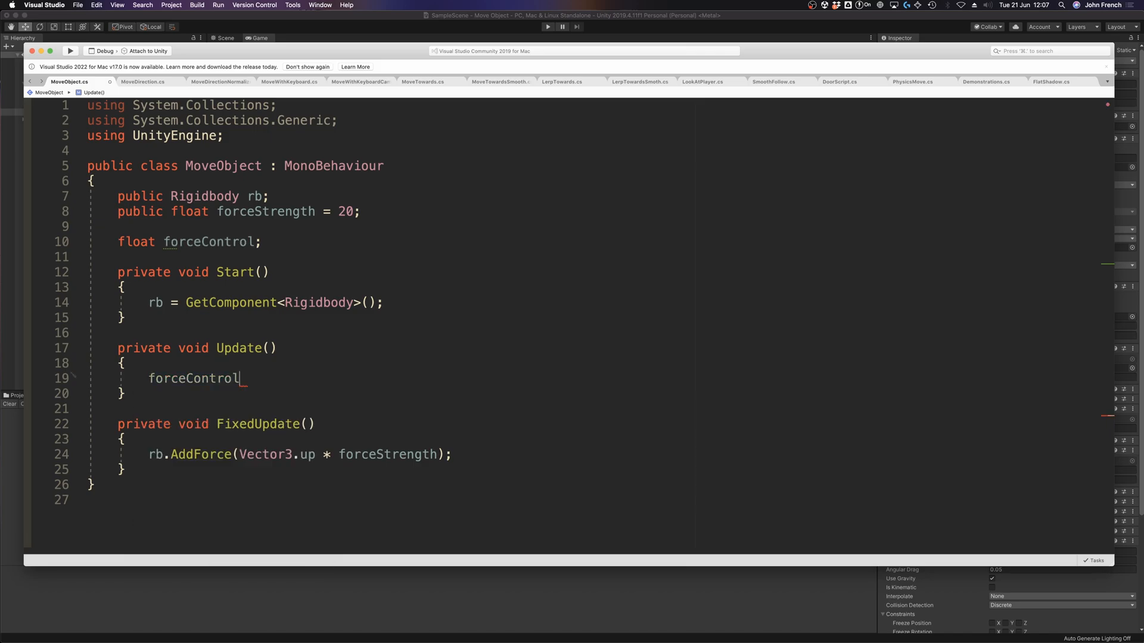
text(= I)
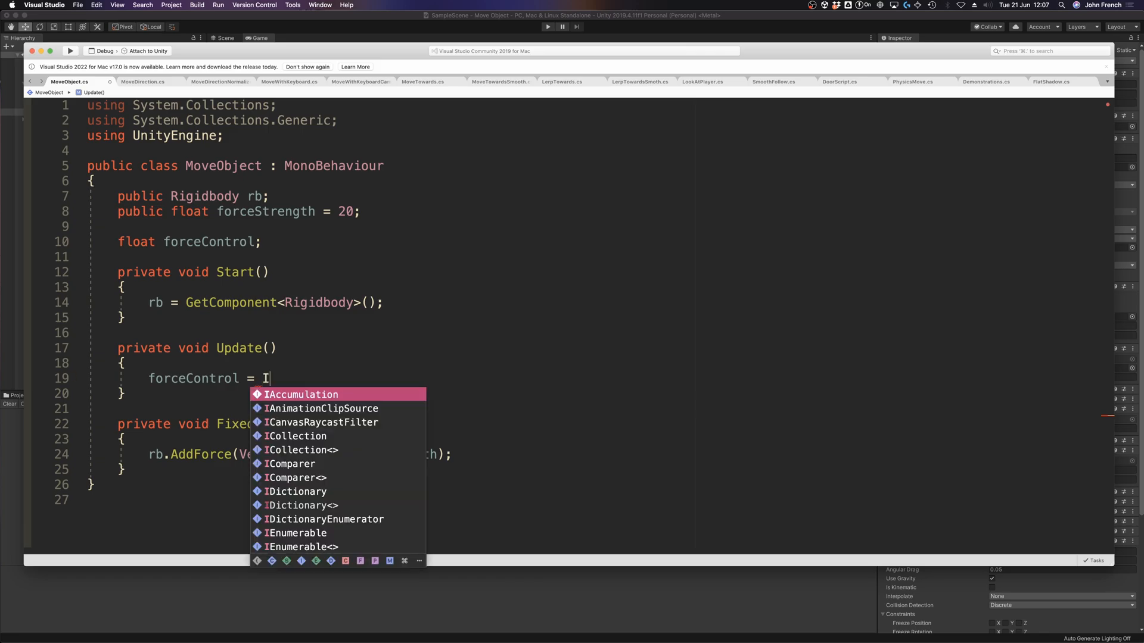
text(nput.Get)
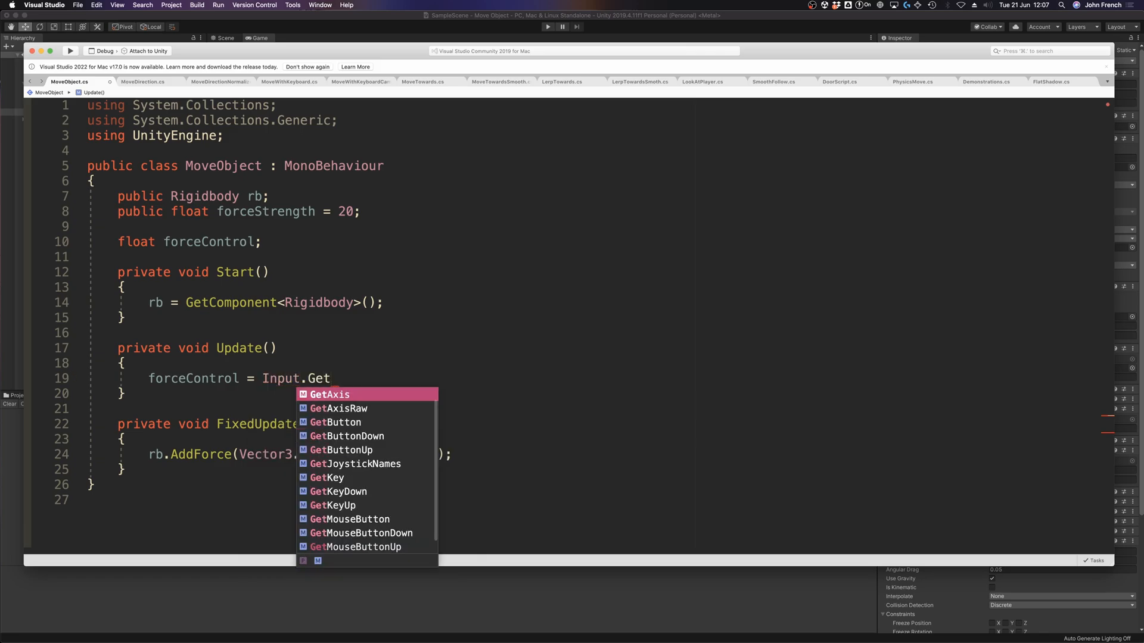
text(Axis()
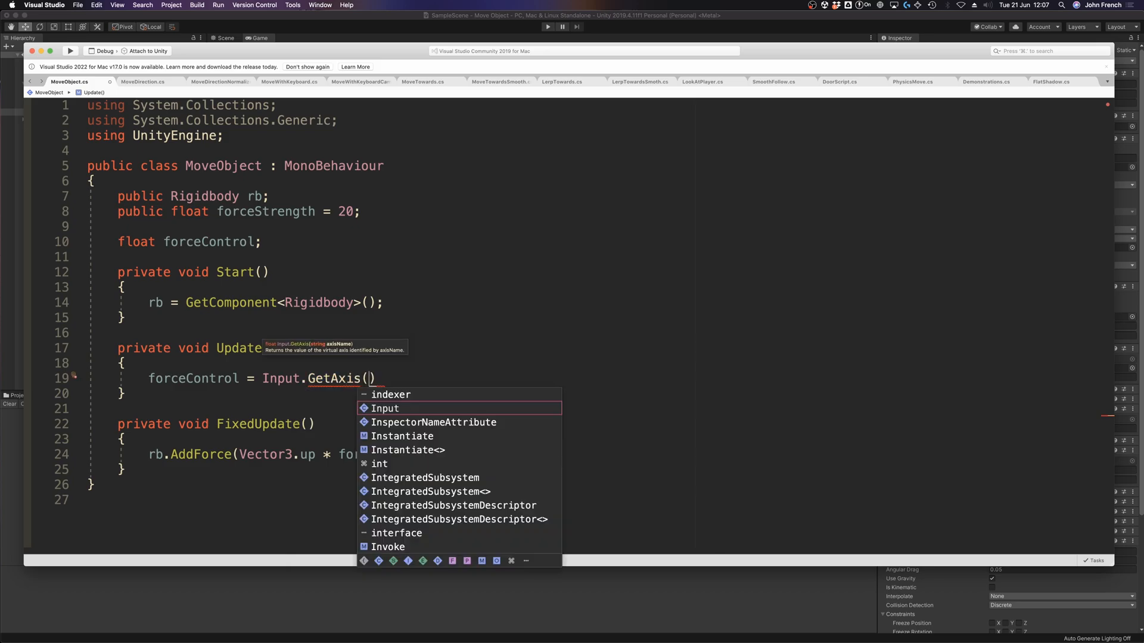
text("Vertical)
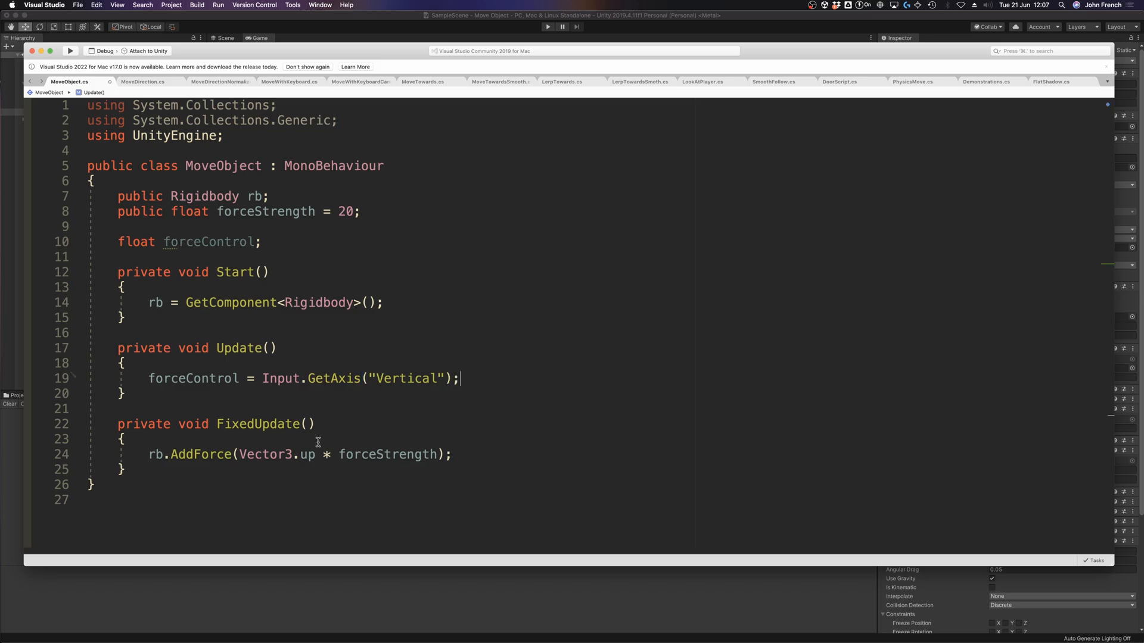
- Multiply the upward AddForce vector by forceControl and run the scene
double_click(306, 455)
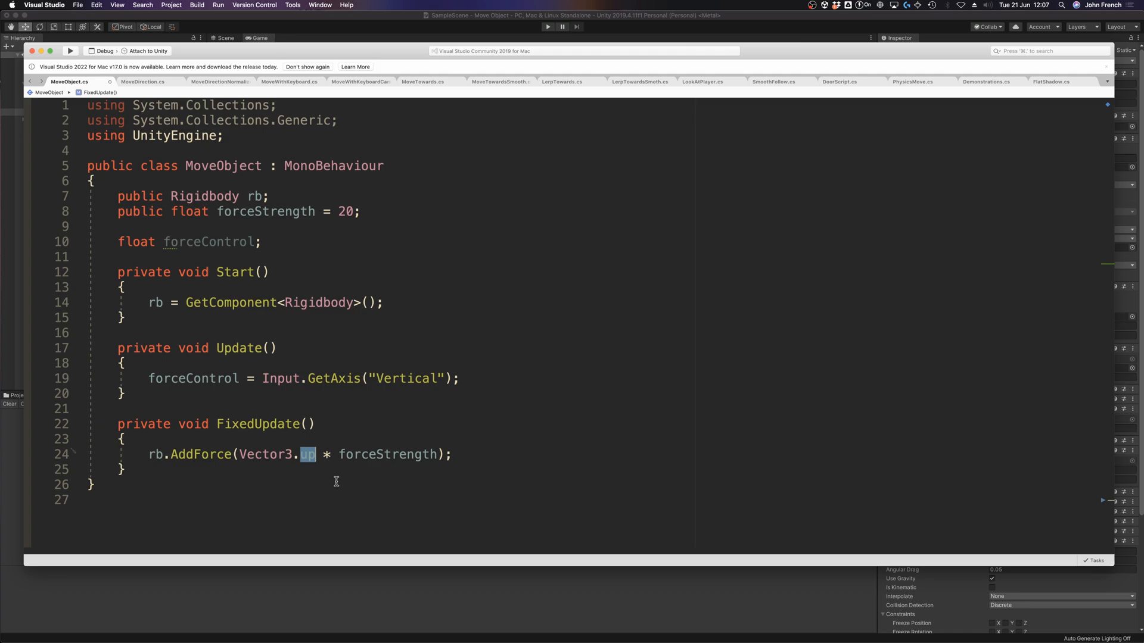
text(force)
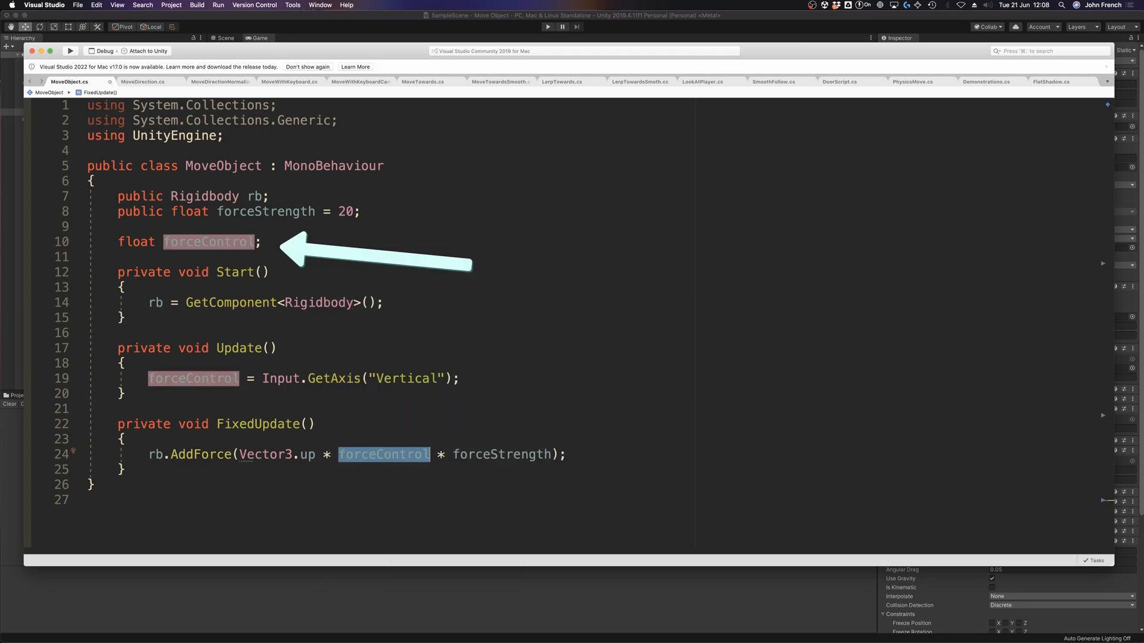
click(548, 27)
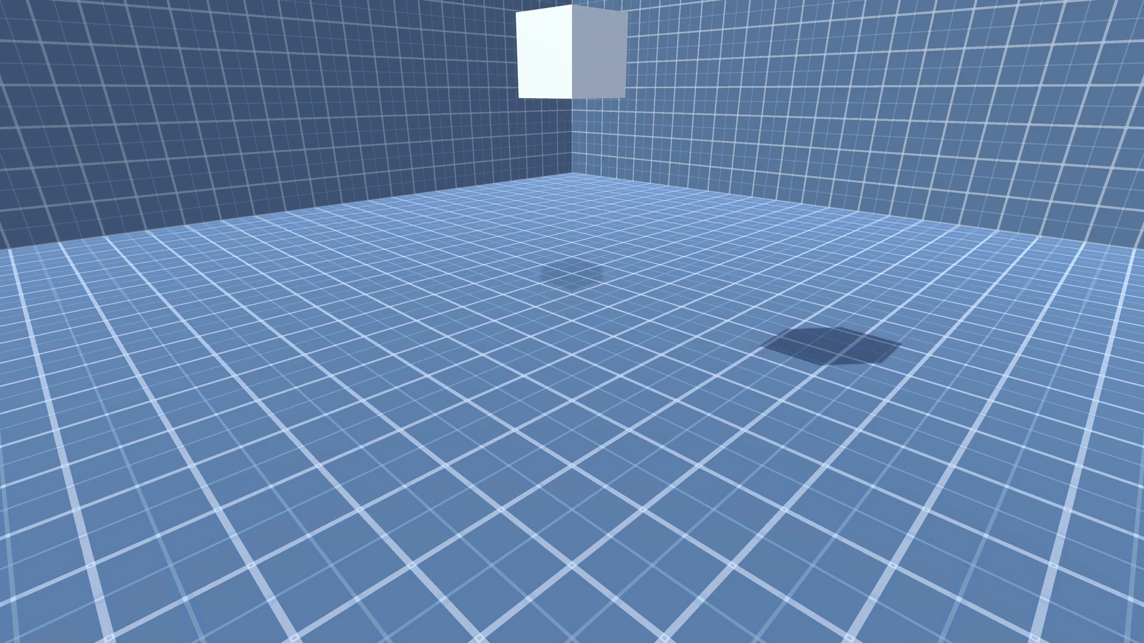